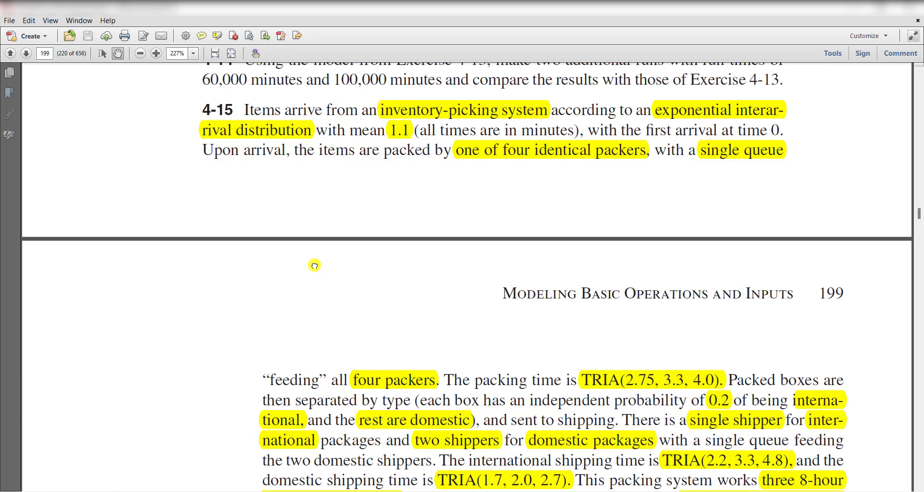
pyautogui.moveTo(481, 120)
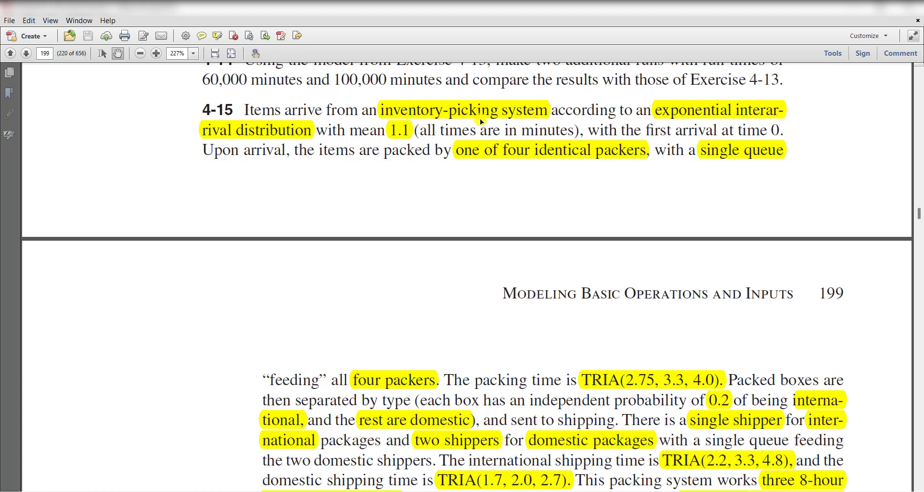
pyautogui.moveTo(512, 123)
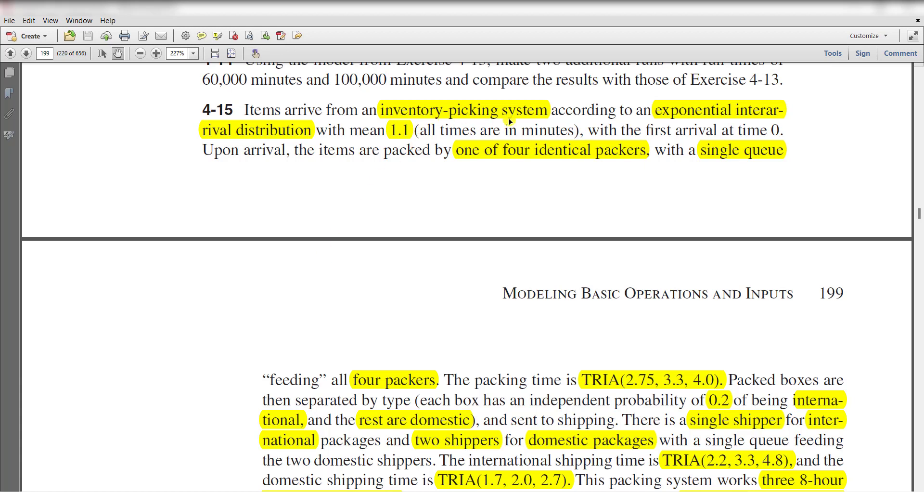
pyautogui.moveTo(679, 116)
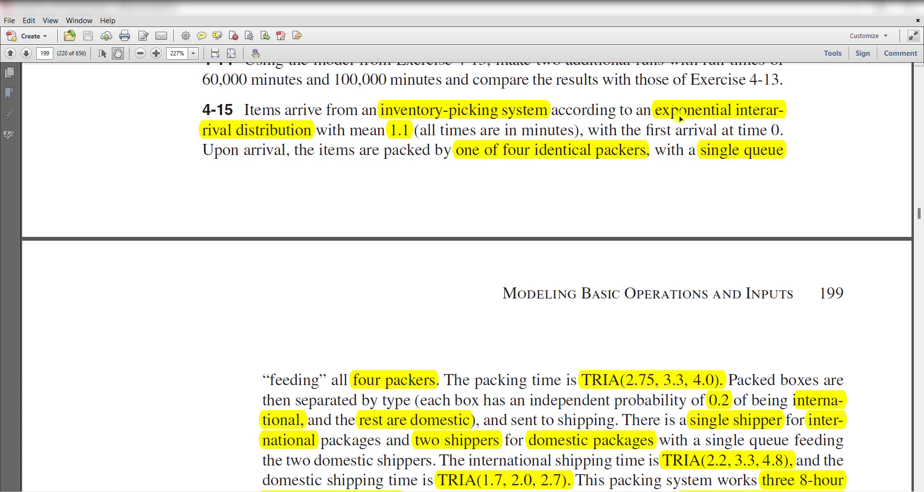
pyautogui.moveTo(335, 143)
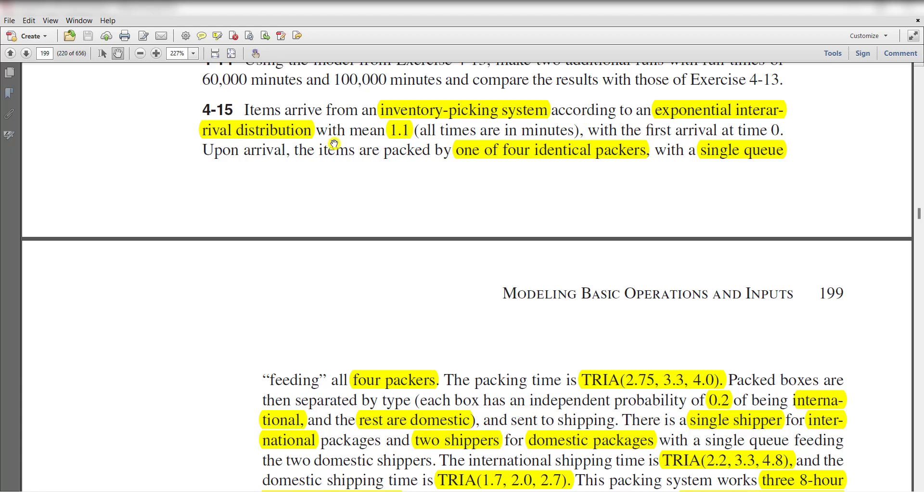
pyautogui.moveTo(403, 142)
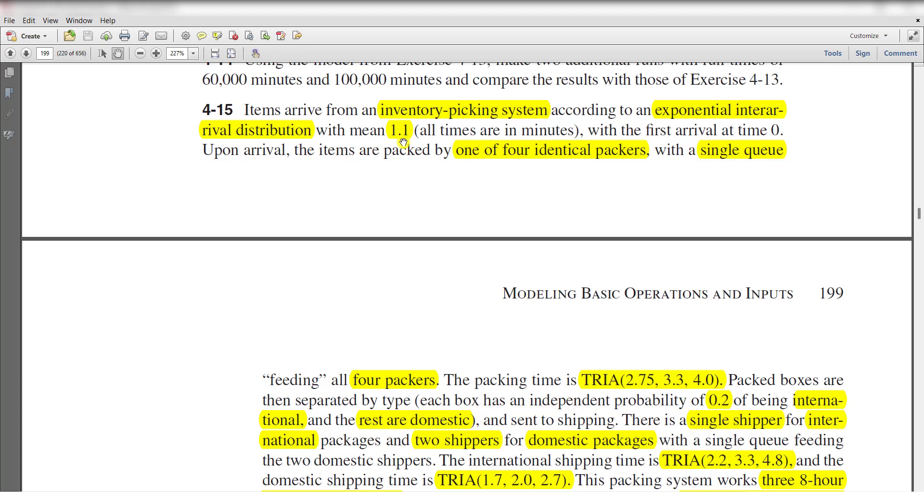
pyautogui.moveTo(666, 134)
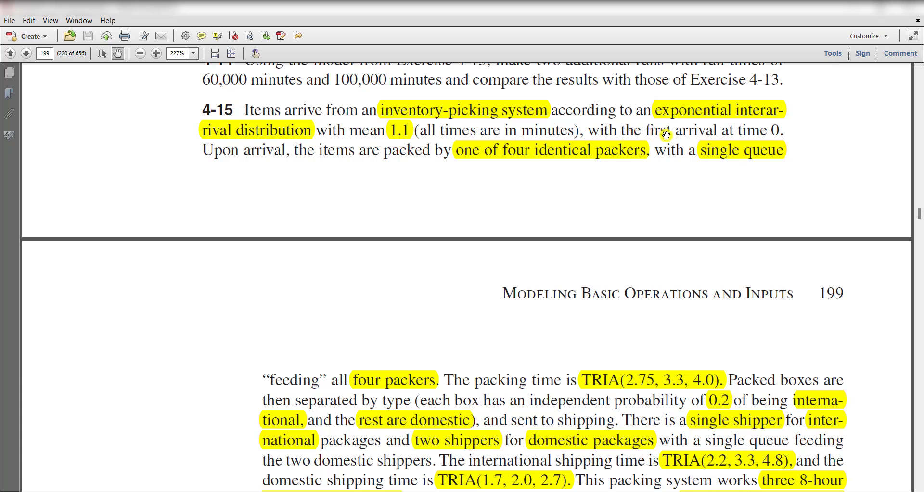
pyautogui.moveTo(749, 140)
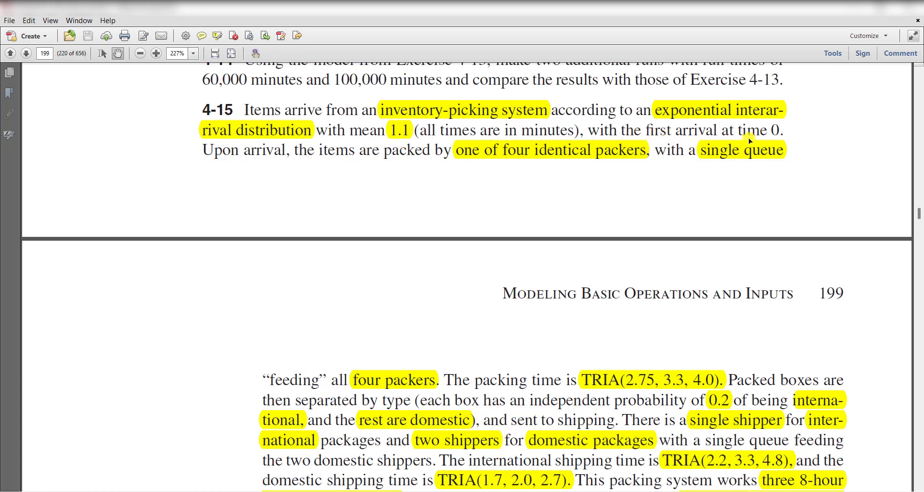
pyautogui.moveTo(275, 165)
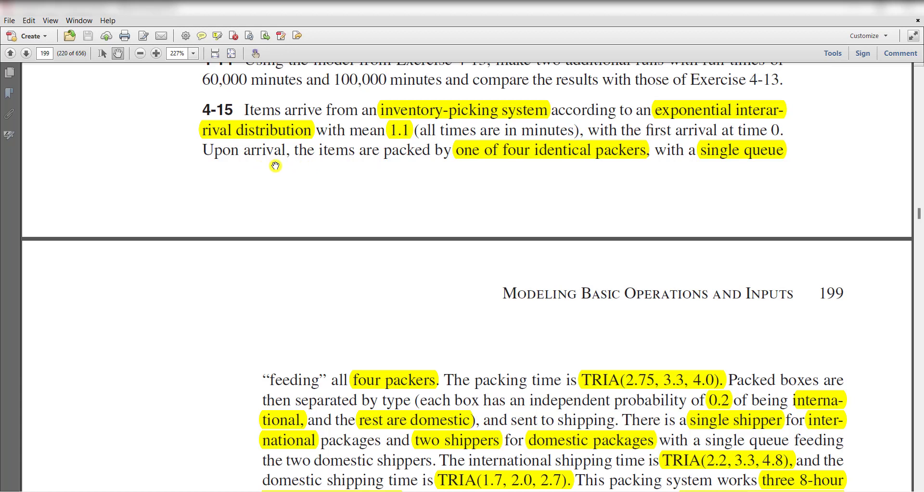
pyautogui.moveTo(468, 160)
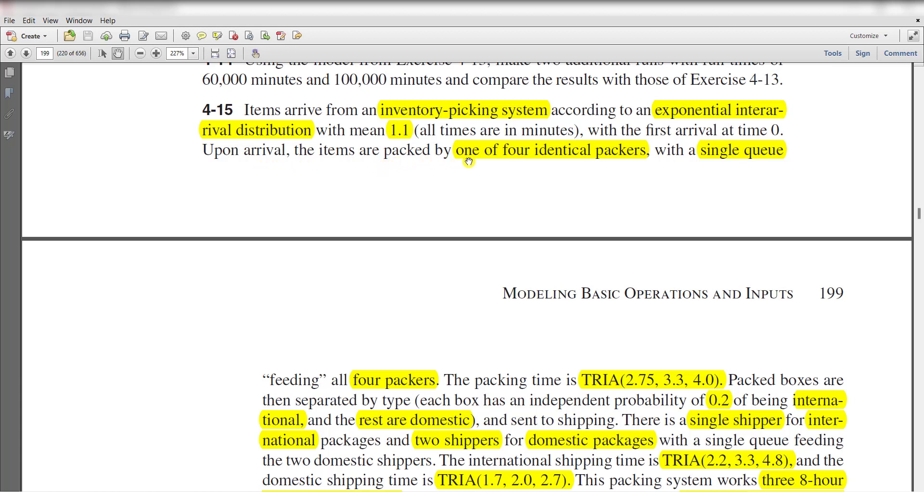
pyautogui.moveTo(599, 164)
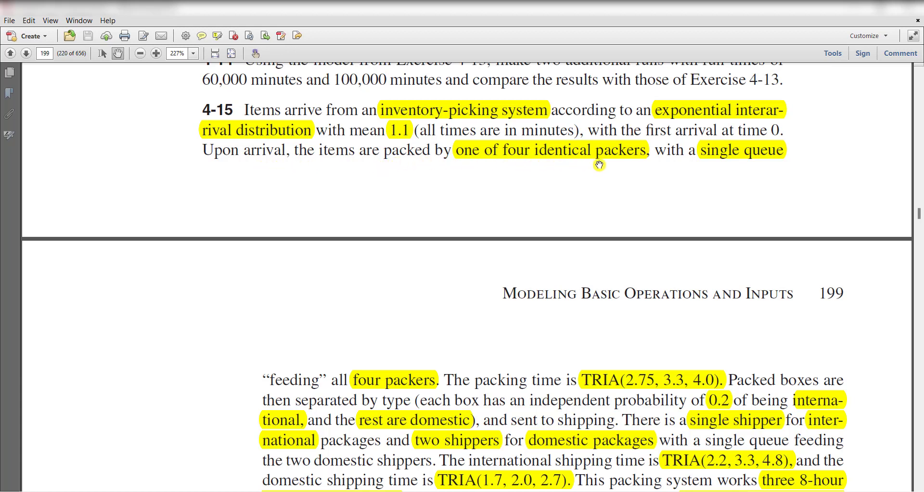
pyautogui.moveTo(264, 344)
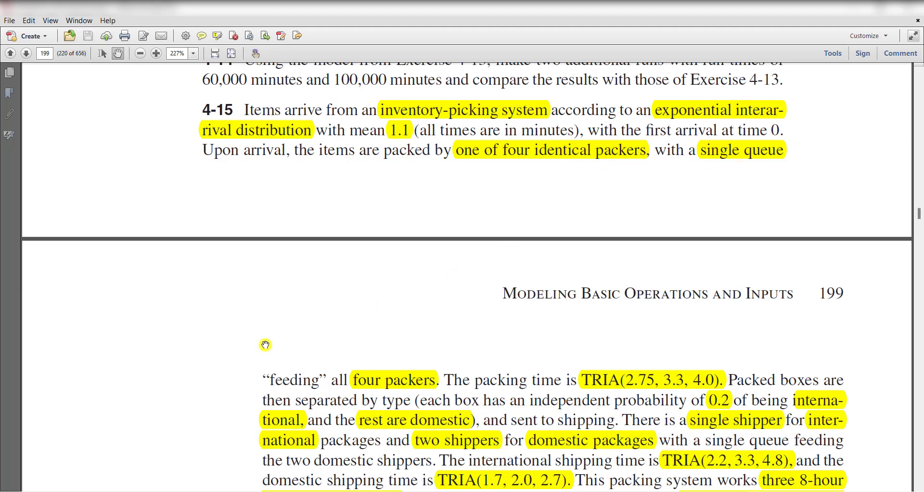
# Scroll the PDF down to show the rest of Exercise 4-15 and the start of 4-16
pyautogui.scroll(-3)
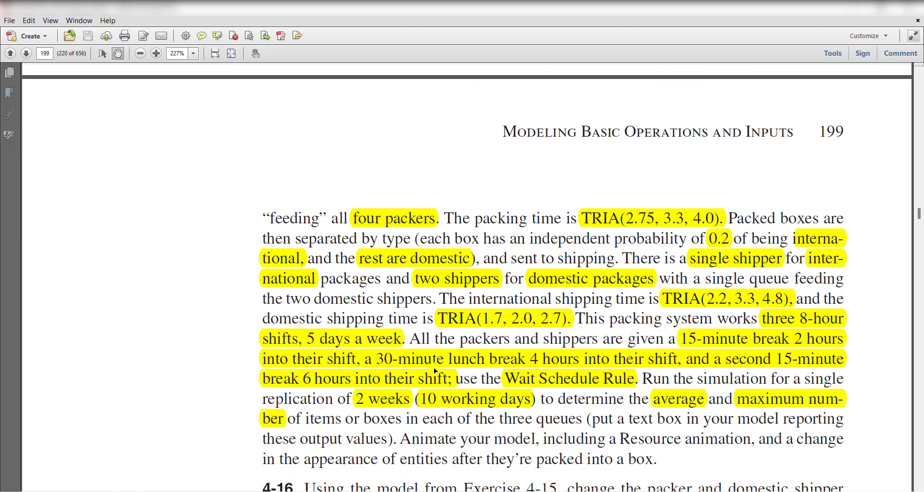
pyautogui.scroll(-3)
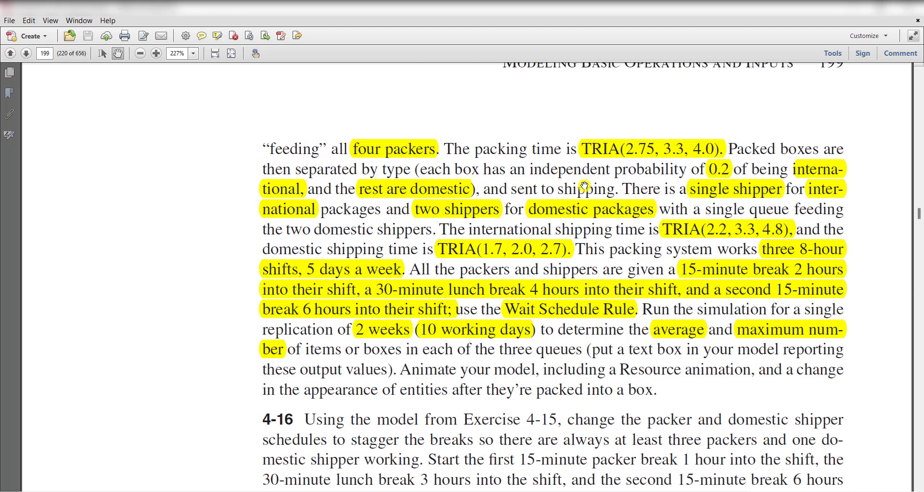
pyautogui.moveTo(594, 167)
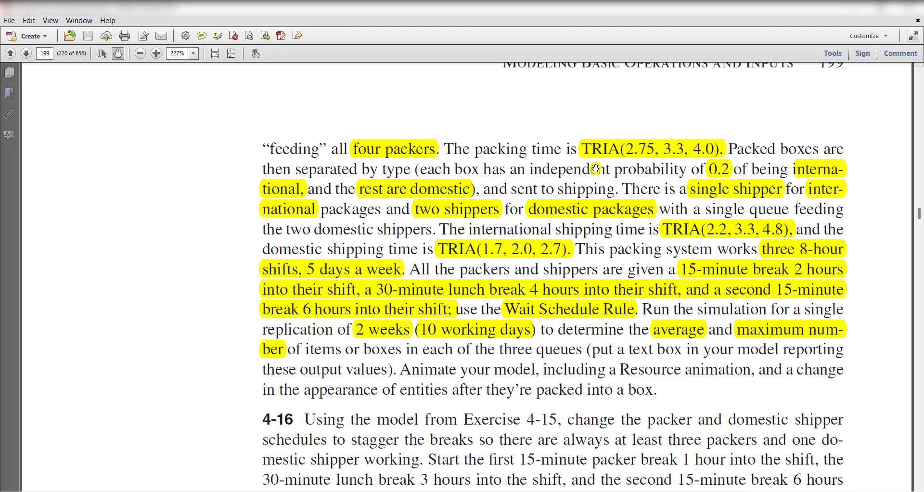
pyautogui.scroll(-3)
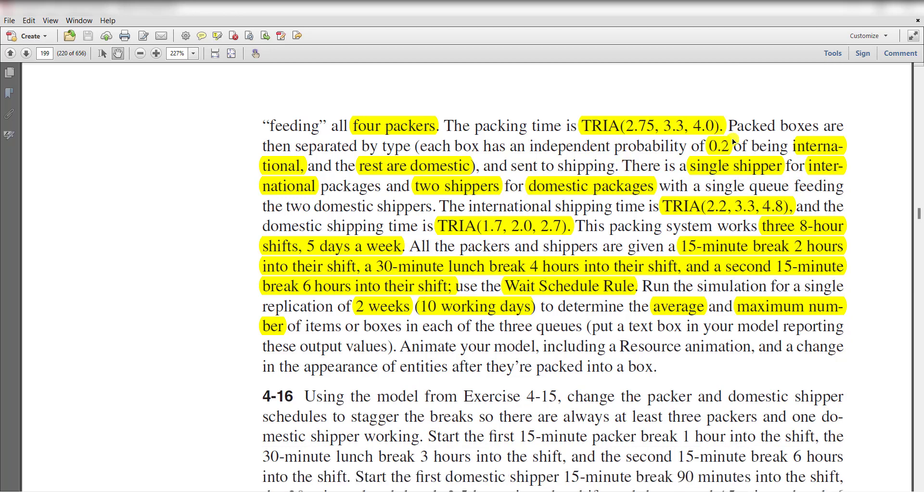
pyautogui.moveTo(393, 180)
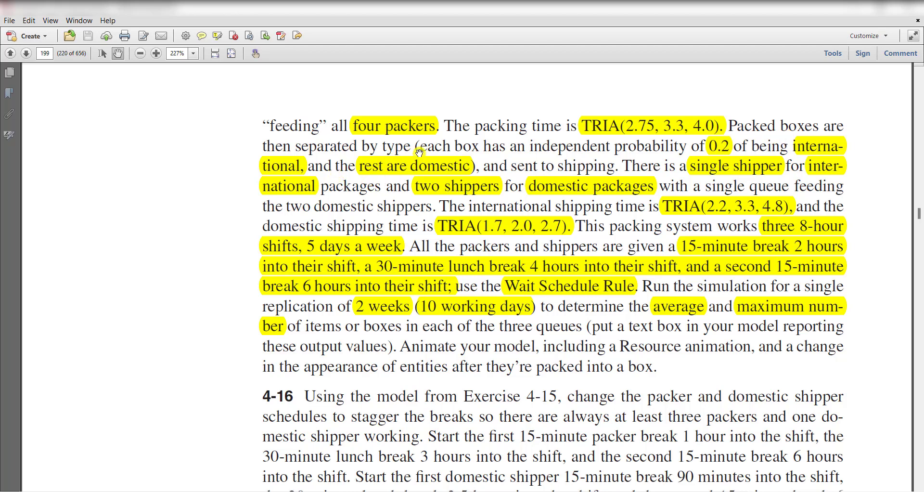
pyautogui.moveTo(532, 157)
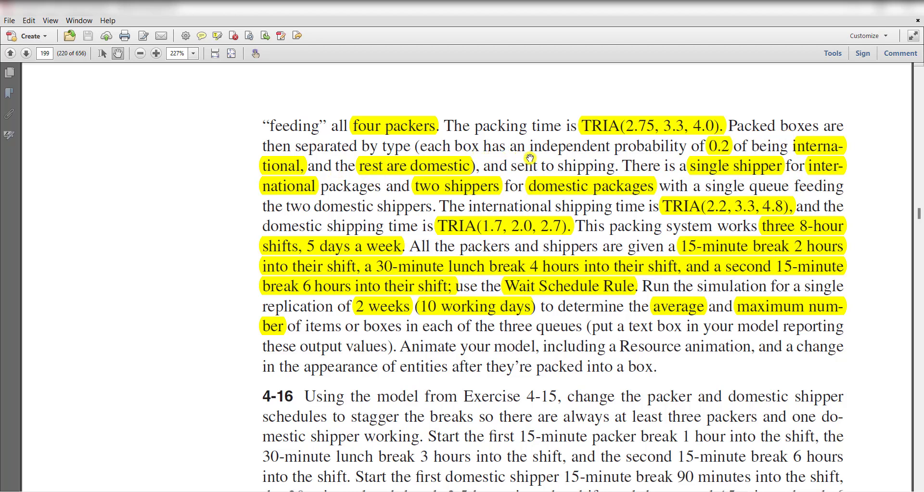
pyautogui.moveTo(705, 147)
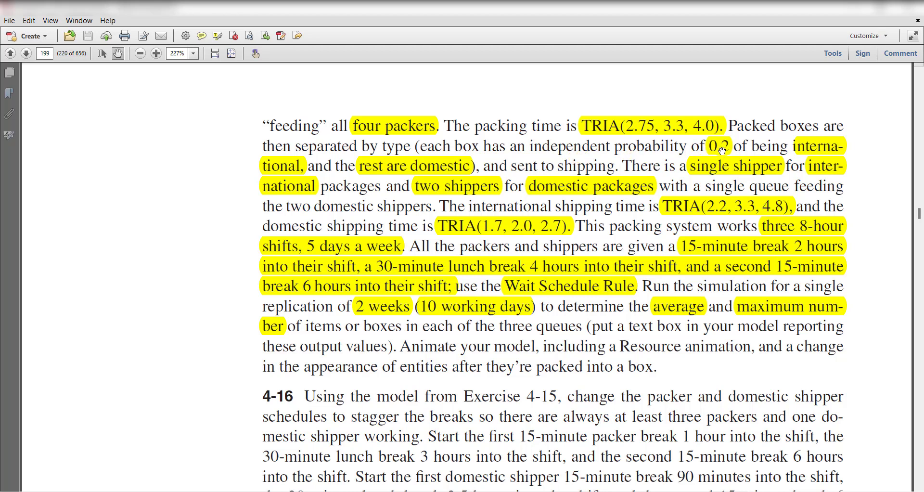
pyautogui.moveTo(466, 179)
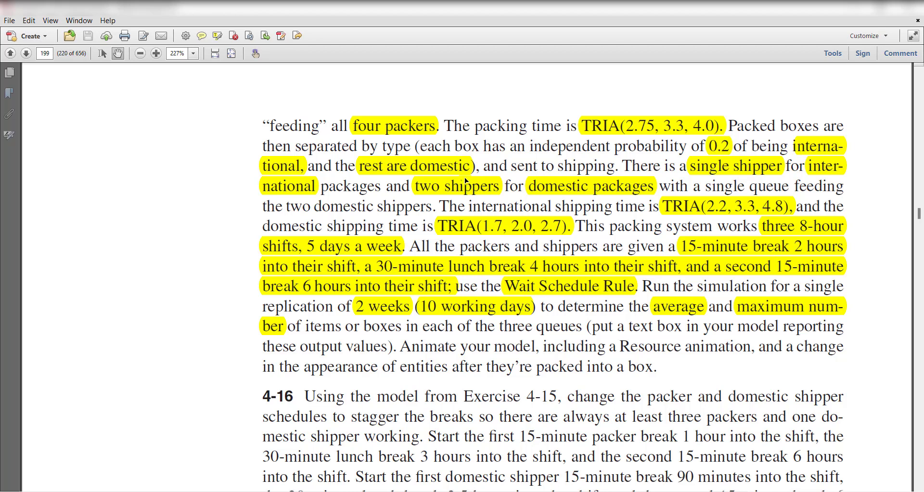
pyautogui.moveTo(430, 170)
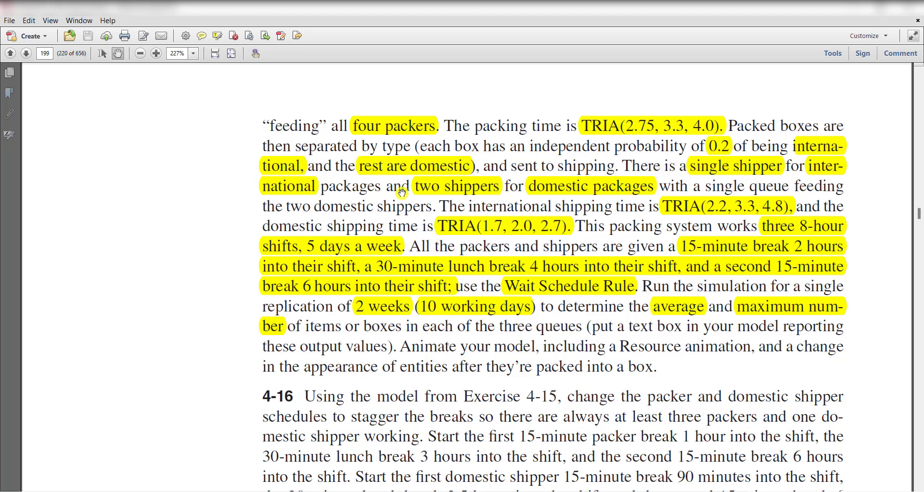
pyautogui.moveTo(464, 198)
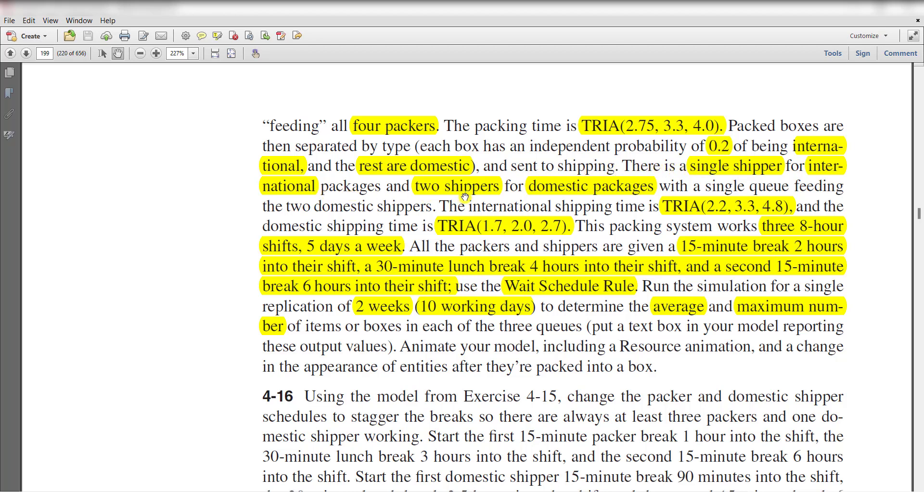
pyautogui.moveTo(626, 197)
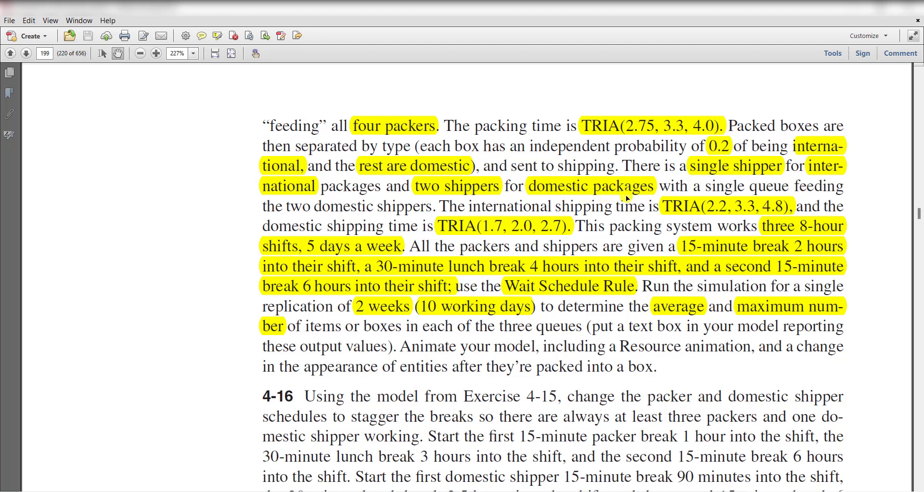
pyautogui.moveTo(364, 227)
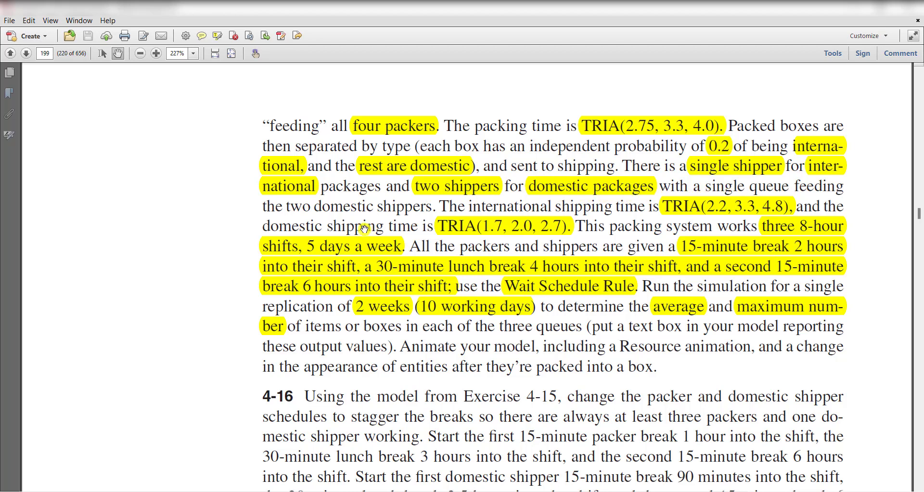
pyautogui.moveTo(427, 218)
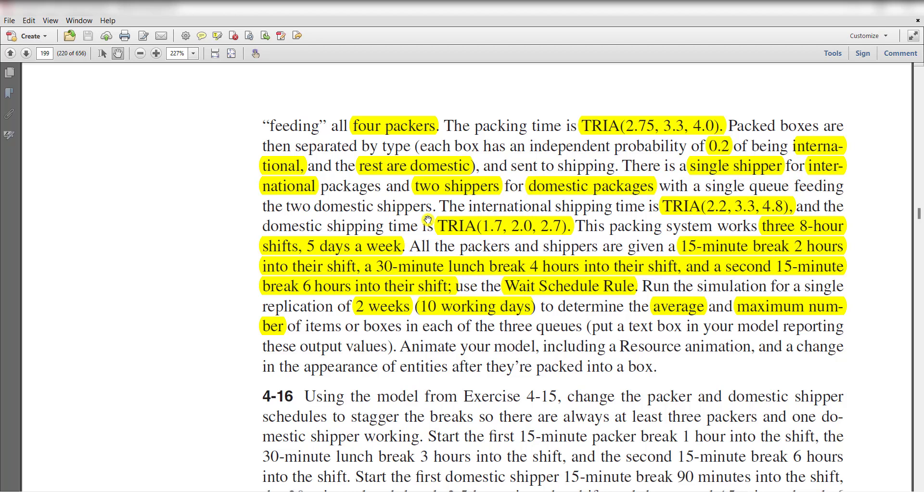
pyautogui.scroll(-3)
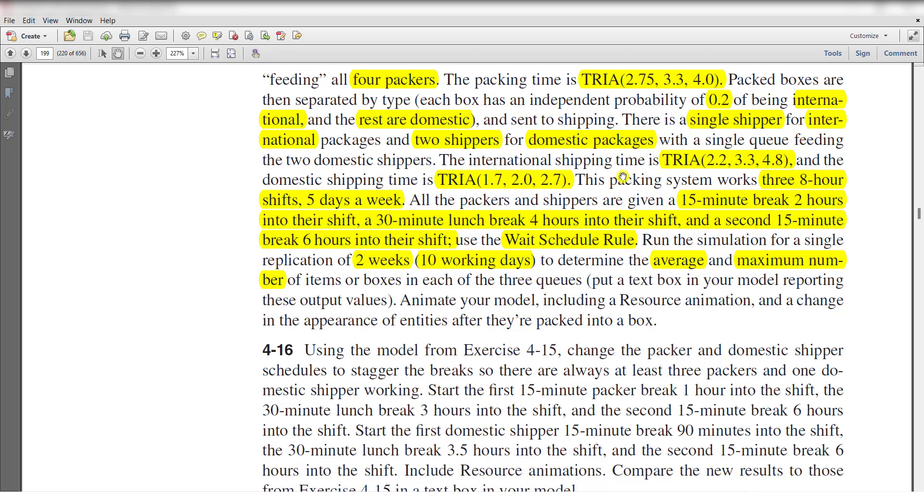
pyautogui.moveTo(623, 174)
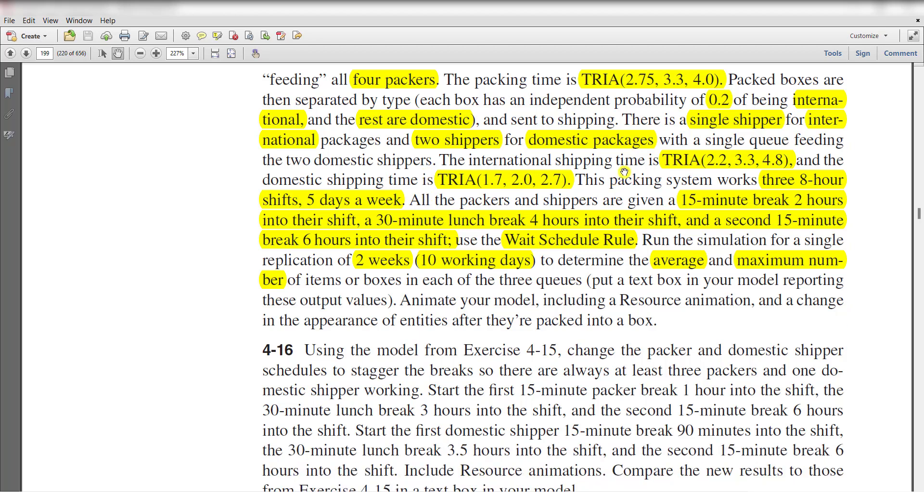
pyautogui.moveTo(440, 190)
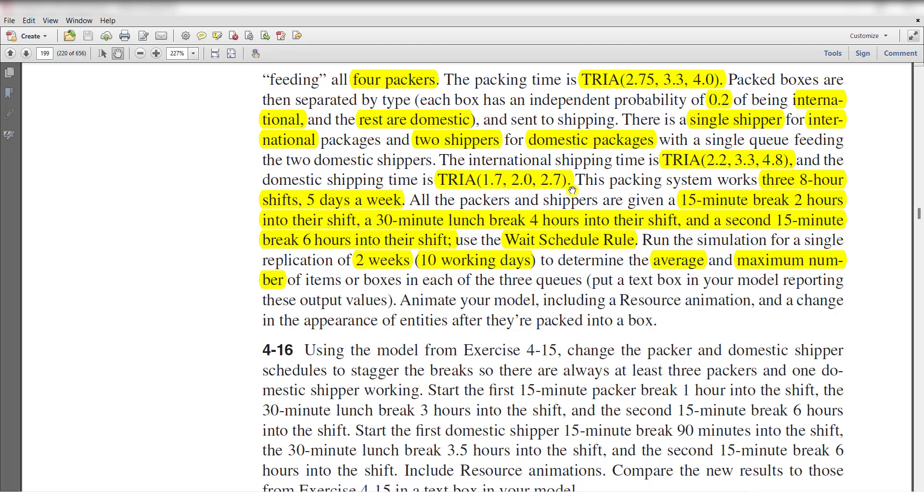
pyautogui.moveTo(632, 191)
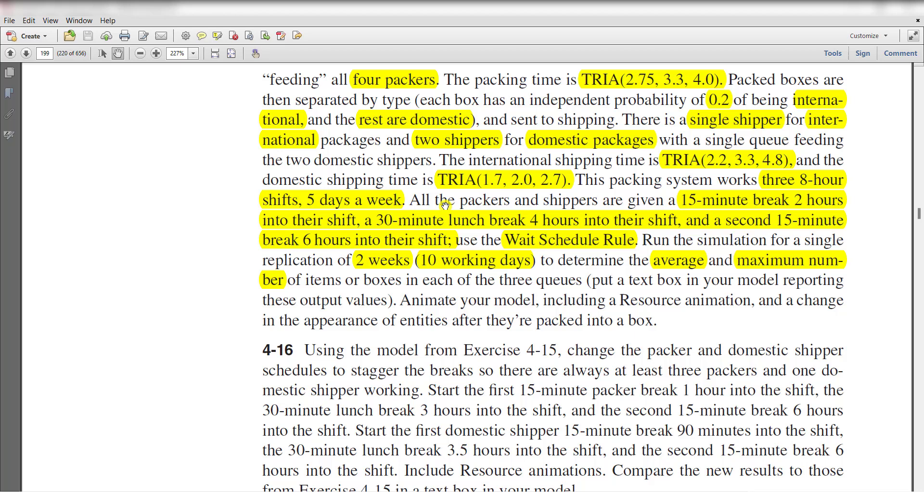
pyautogui.moveTo(501, 212)
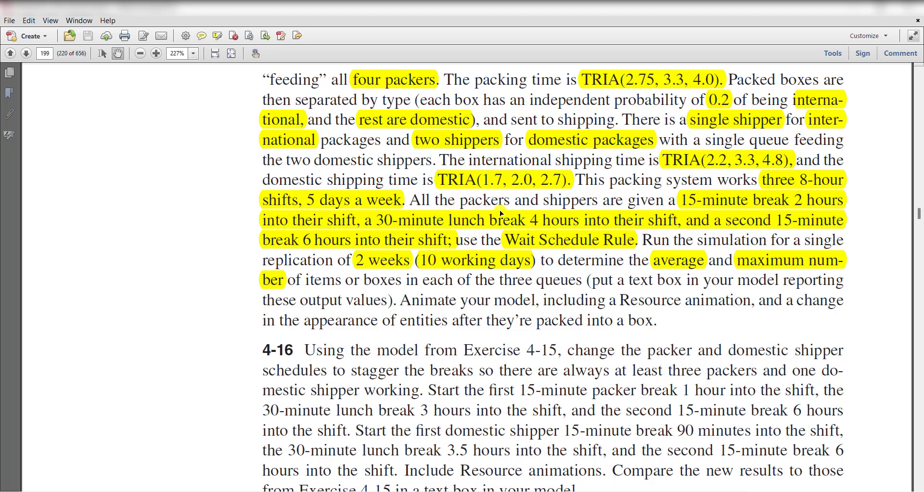
pyautogui.moveTo(790, 206)
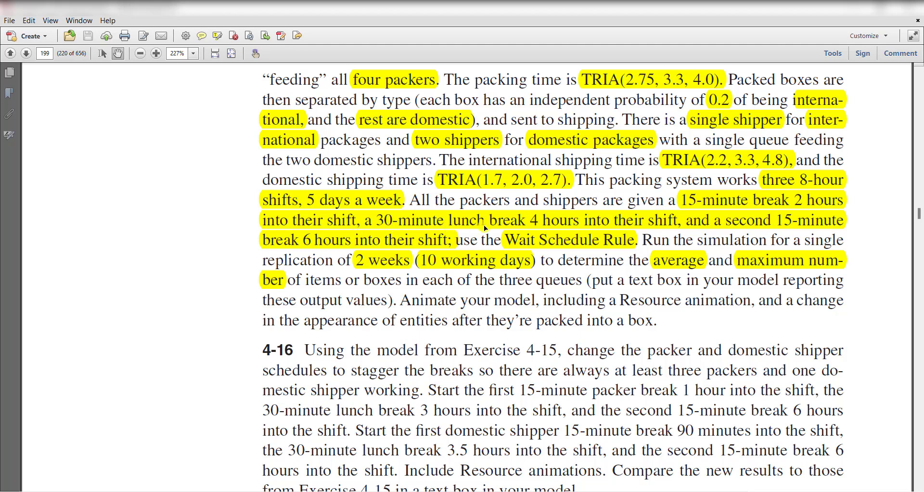
pyautogui.moveTo(590, 222)
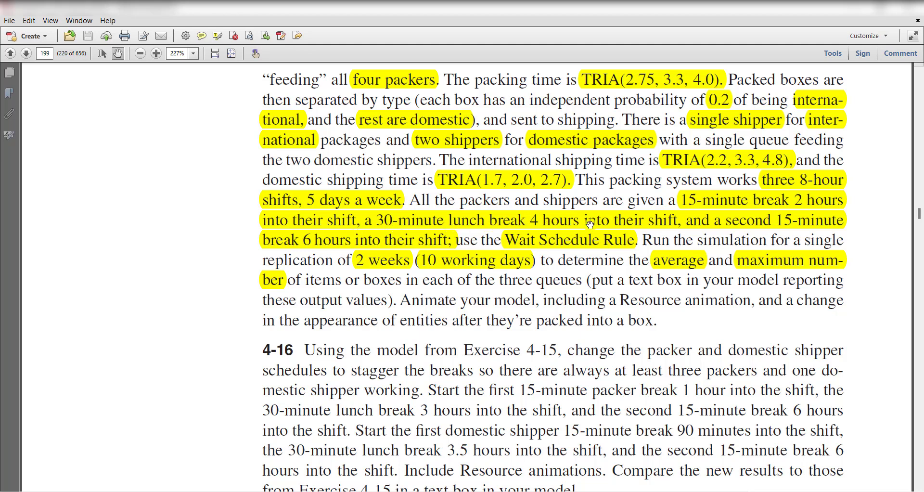
pyautogui.moveTo(756, 227)
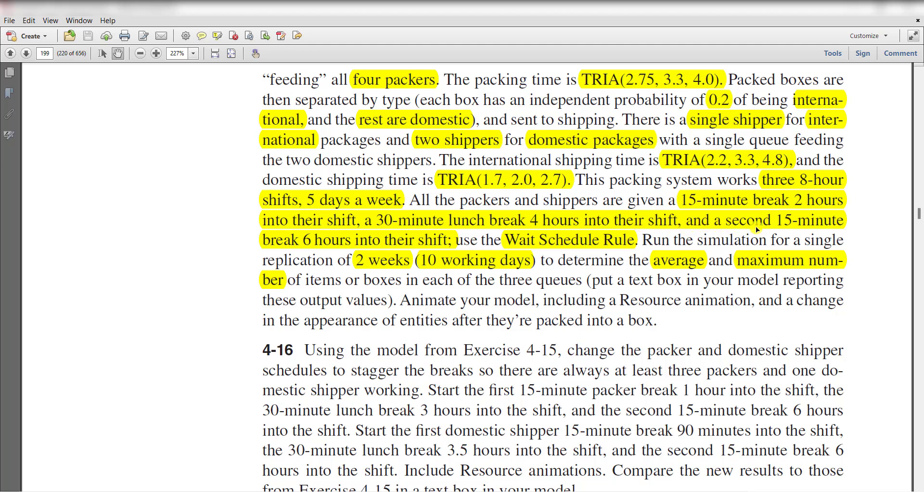
pyautogui.moveTo(288, 243)
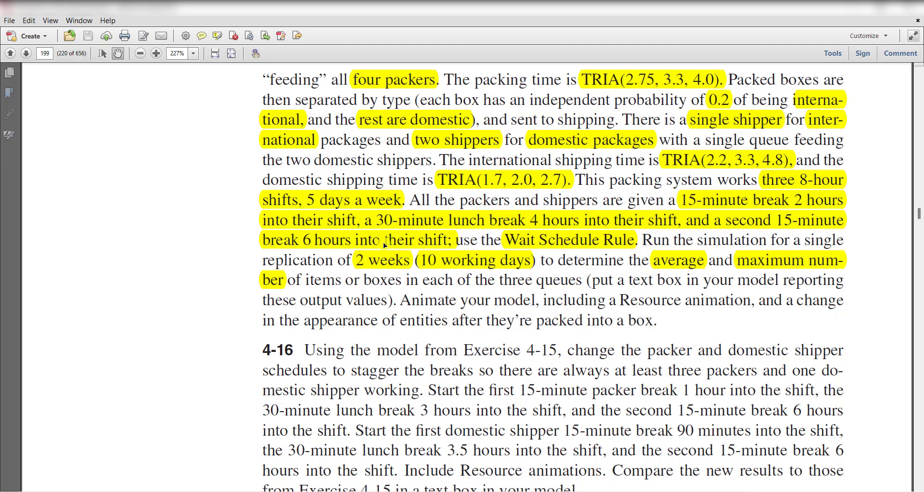
pyautogui.moveTo(502, 245)
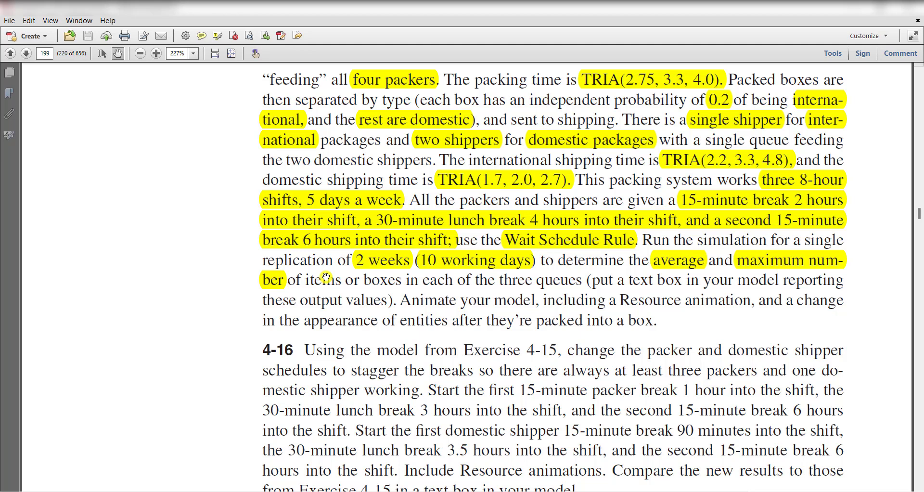
pyautogui.moveTo(555, 288)
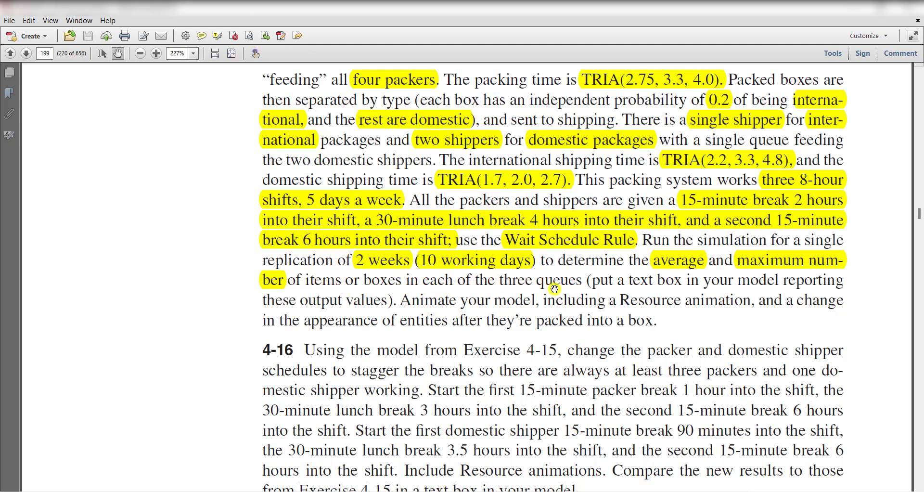
pyautogui.moveTo(617, 290)
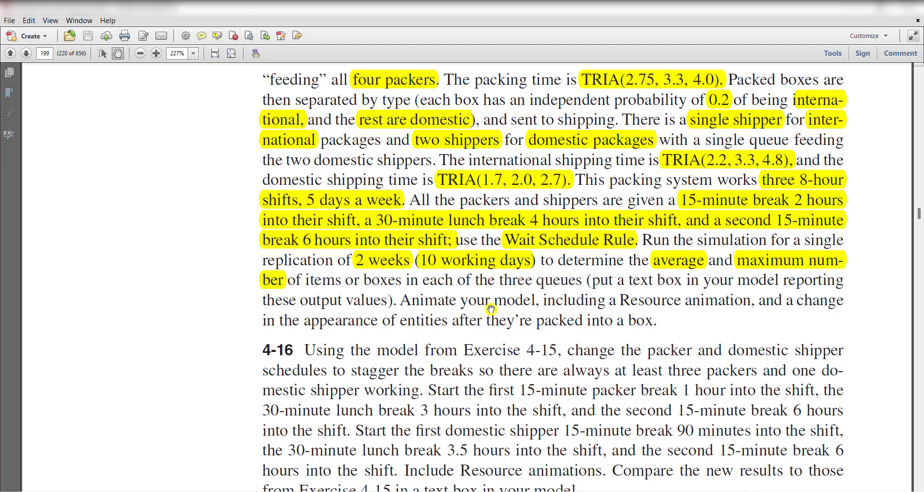
pyautogui.moveTo(553, 307)
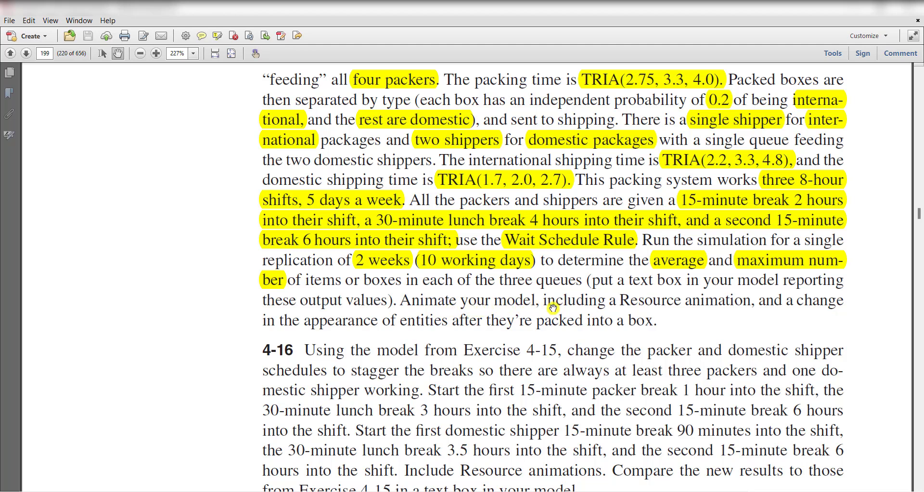
pyautogui.moveTo(648, 303)
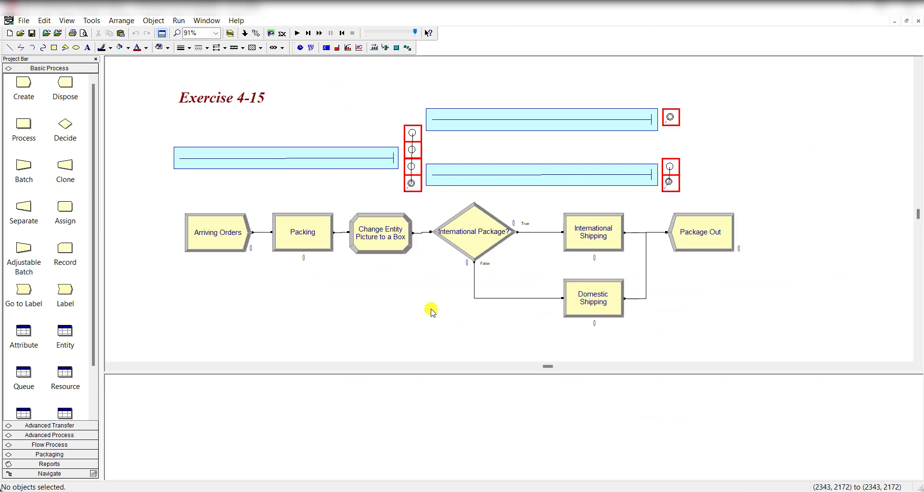
# Review the Arriving Orders create module's settings for order arrivals
pyautogui.click(217, 231)
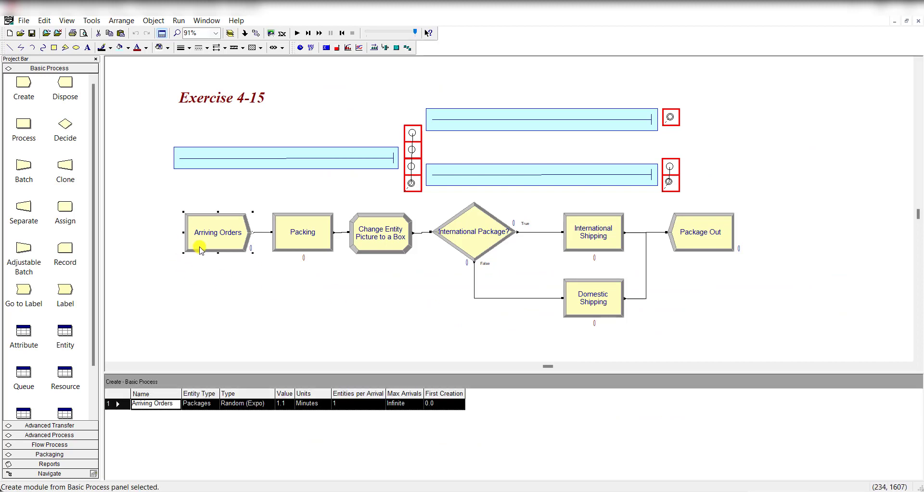
pyautogui.doubleClick(218, 232)
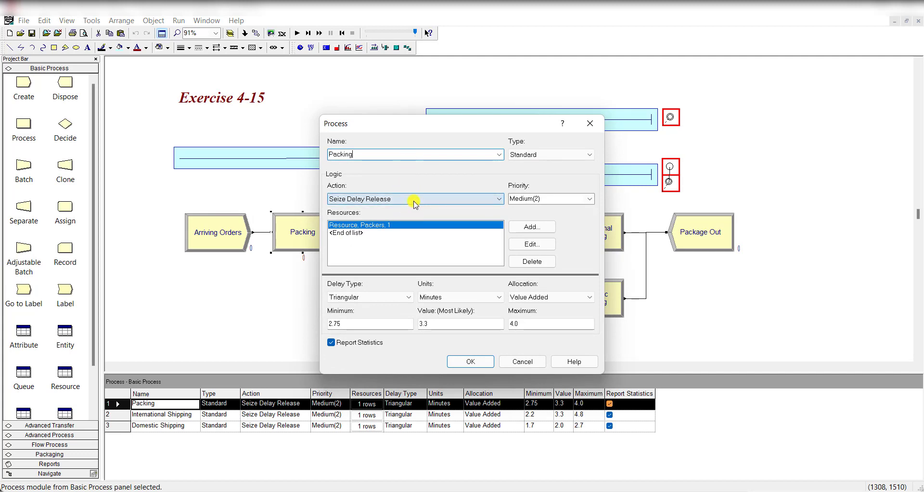
# Inspect the Packers resource used by Packing and close the Process dialog
pyautogui.click(531, 243)
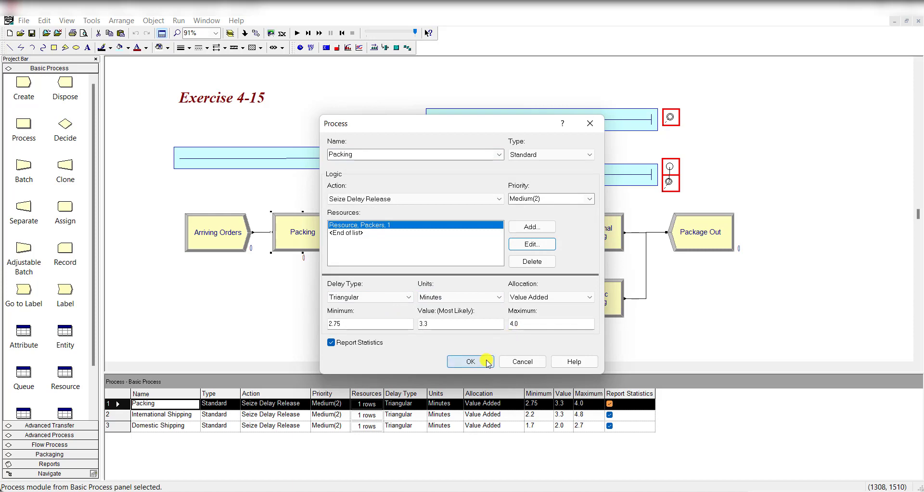
pyautogui.click(469, 361)
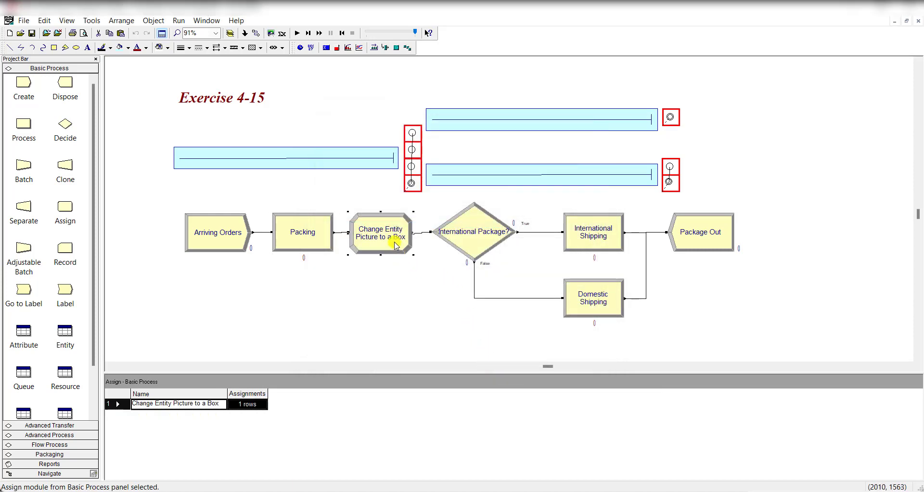
# Review the Box entity picture assignment, then bring up the International Package? decide settings
pyautogui.doubleClick(380, 232)
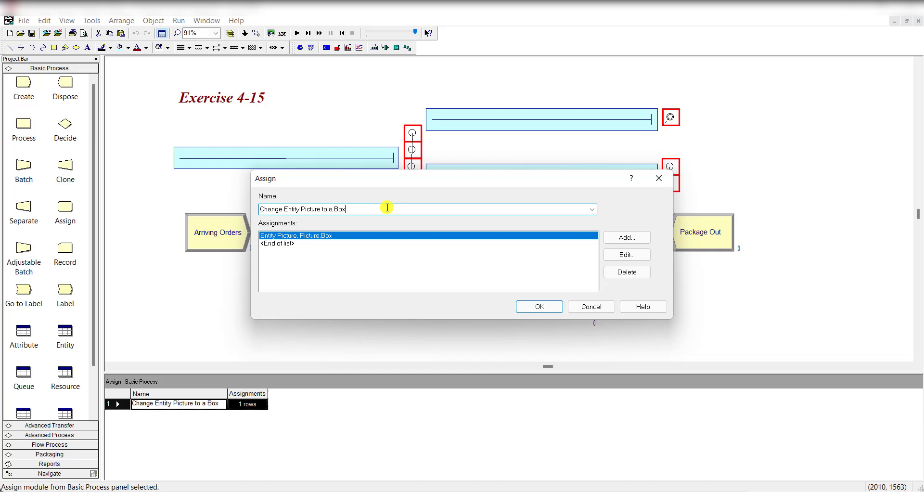
pyautogui.moveTo(324, 215)
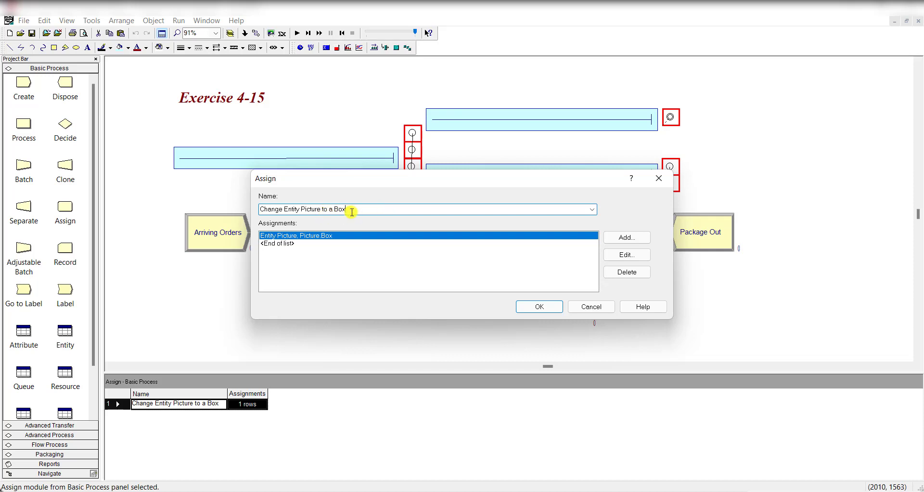
pyautogui.click(626, 254)
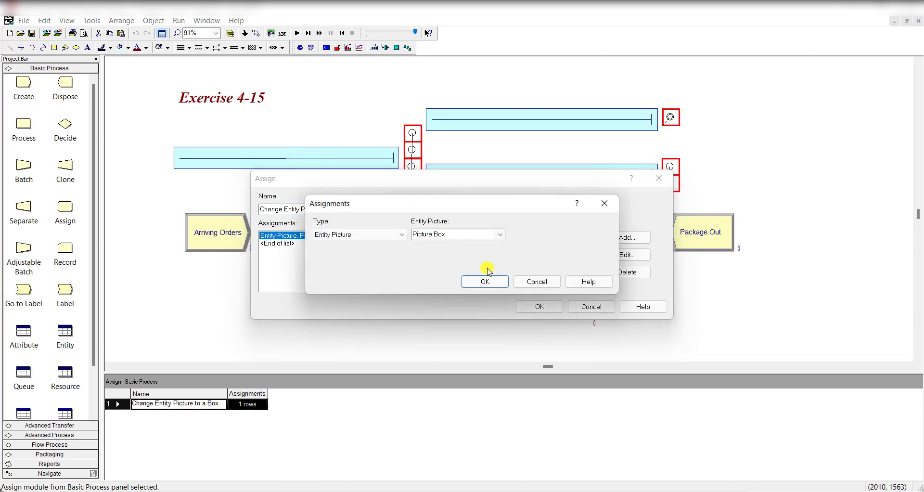
pyautogui.click(484, 281)
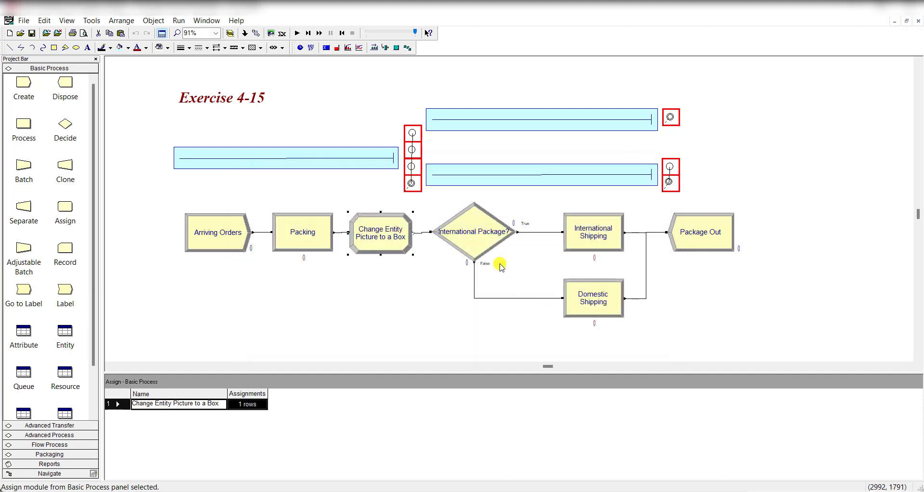
pyautogui.doubleClick(474, 230)
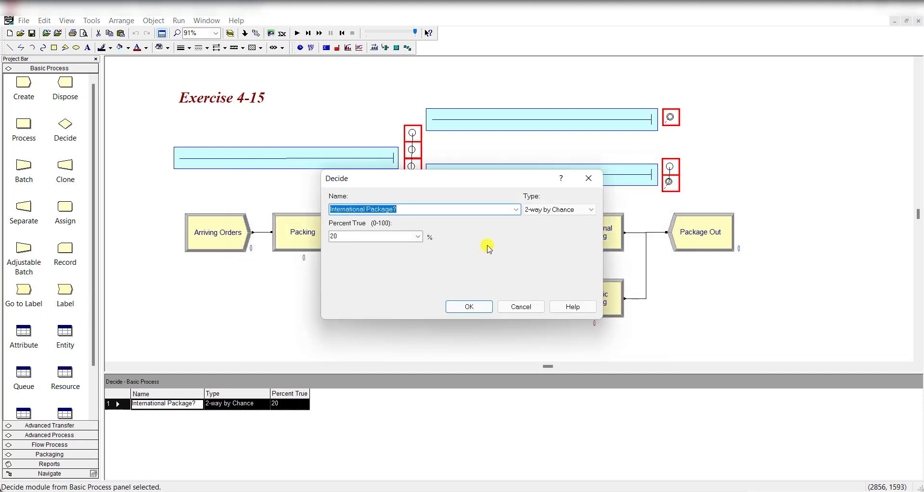
# Confirm the decide is 2-way by chance at 20% and bring up International Shipping's settings
pyautogui.click(456, 209)
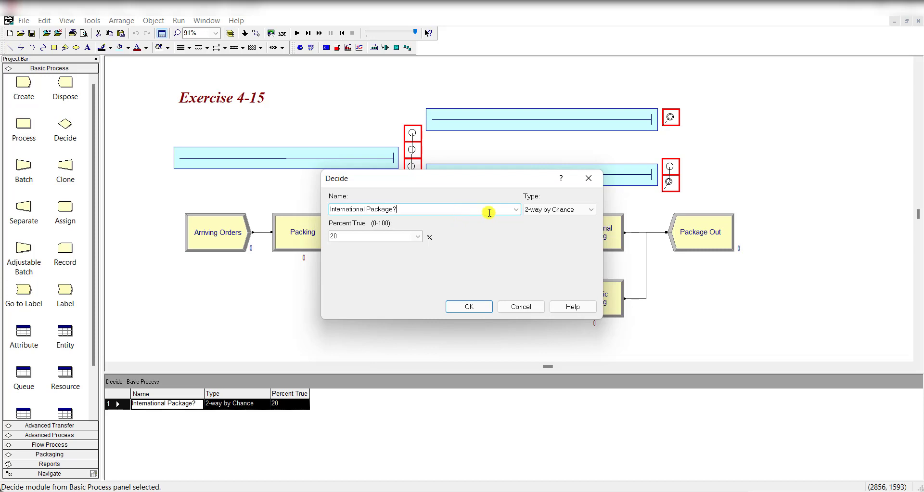
pyautogui.moveTo(345, 238)
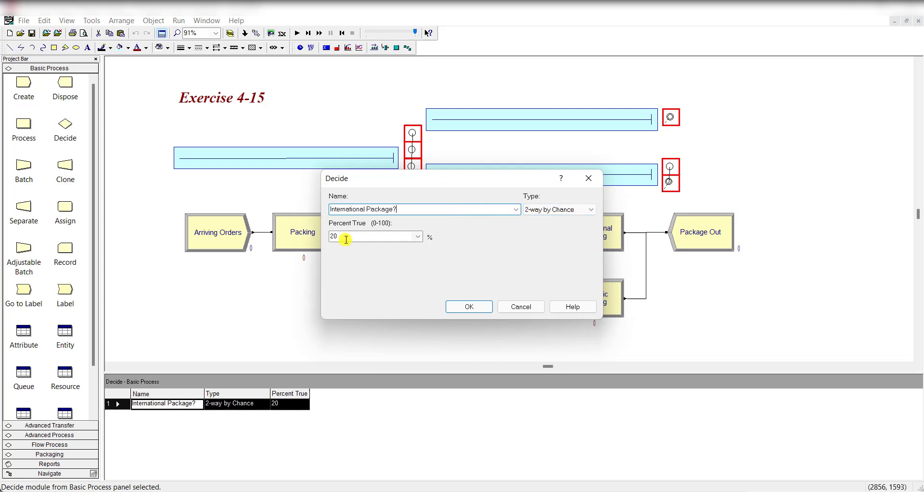
pyautogui.click(469, 306)
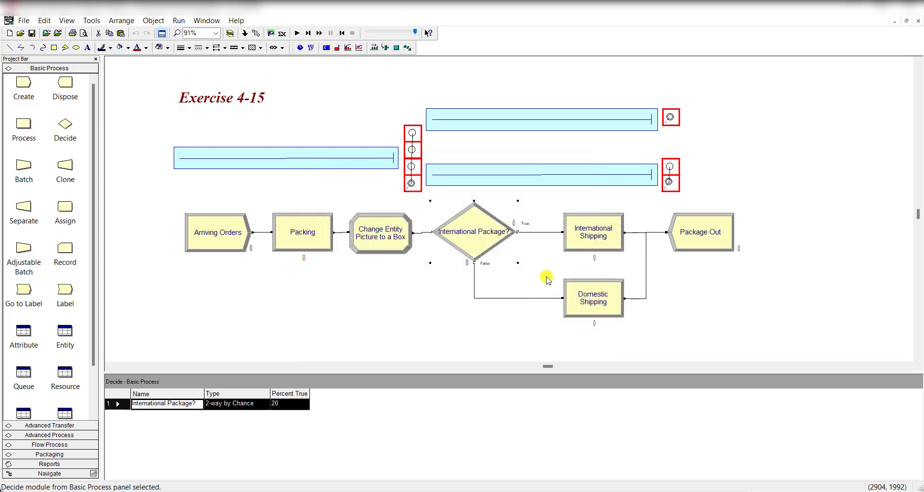
pyautogui.doubleClick(593, 232)
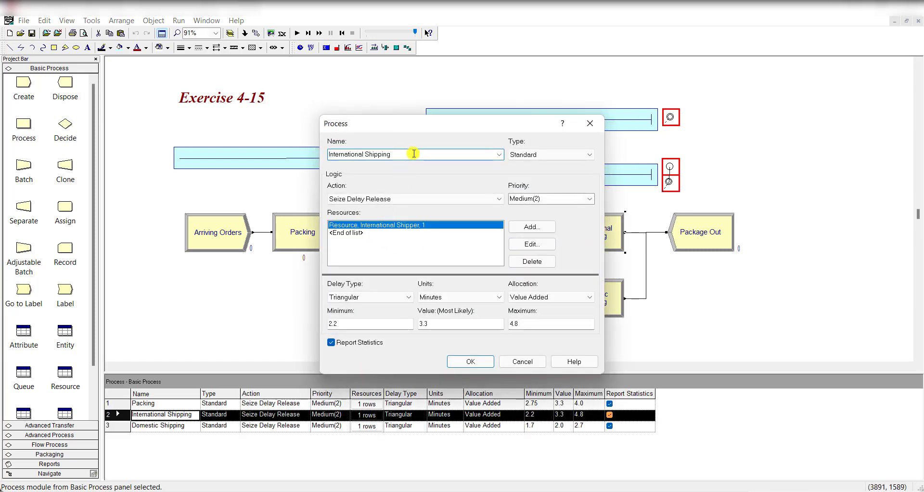
# Confirm International Shipping uses the International Shipper resource and close its settings
pyautogui.click(531, 243)
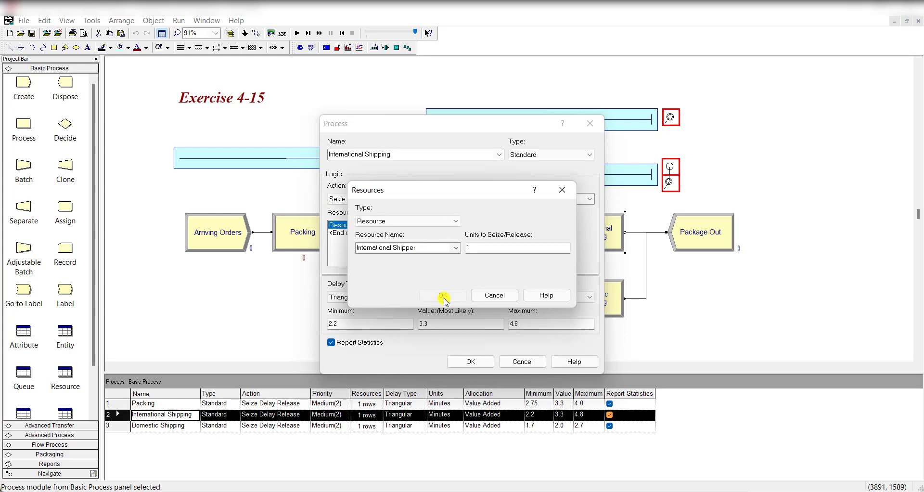
pyautogui.click(443, 295)
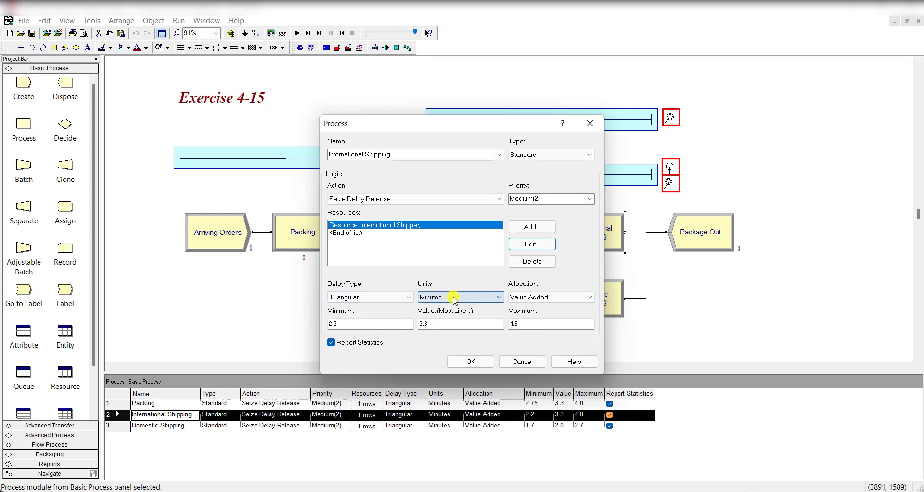
pyautogui.click(469, 361)
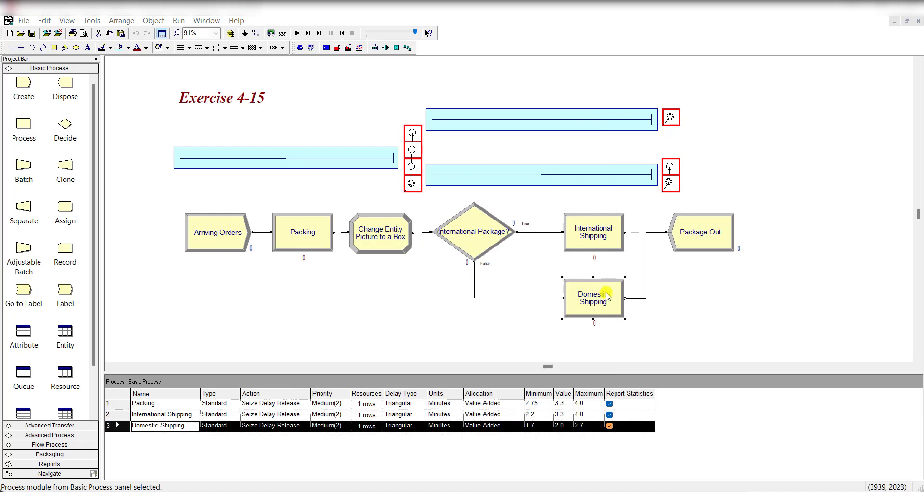
# Confirm Domestic Shipping uses Domestic Shipper (triangular 1.7, 2.0, 2.7), then bring up Package Out
pyautogui.doubleClick(593, 297)
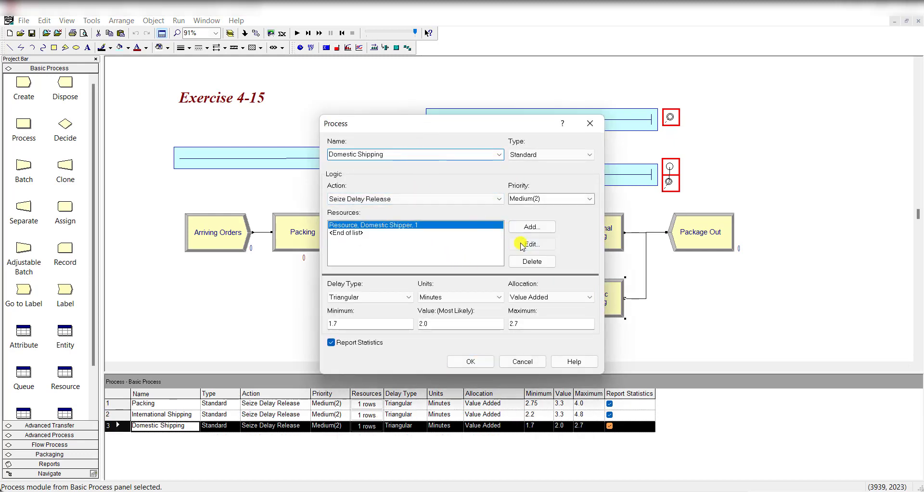
pyautogui.click(531, 243)
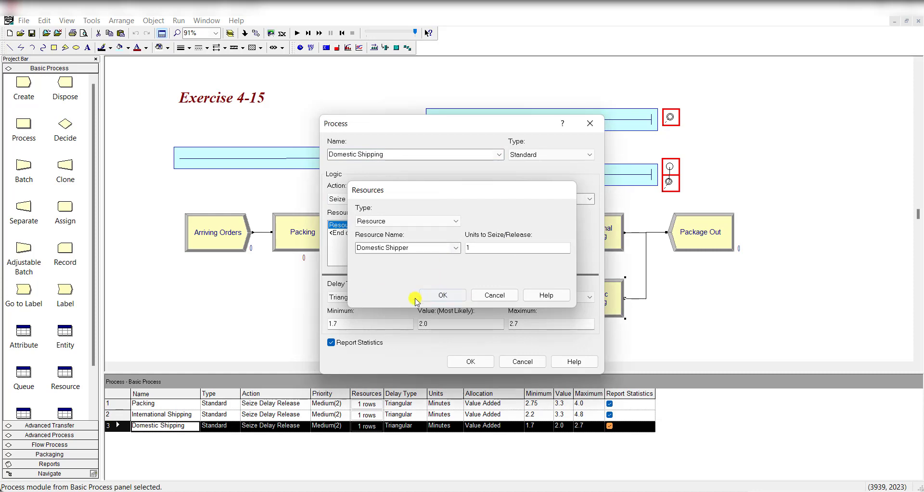
pyautogui.click(443, 295)
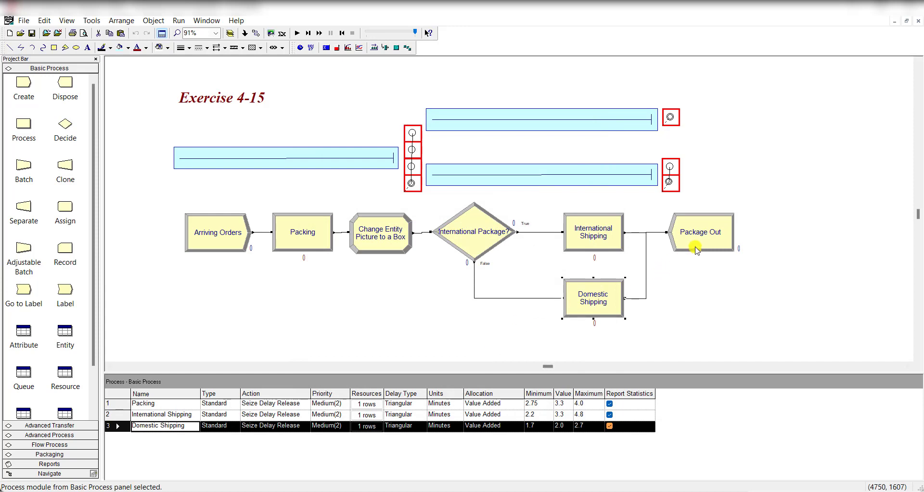
pyautogui.doubleClick(700, 232)
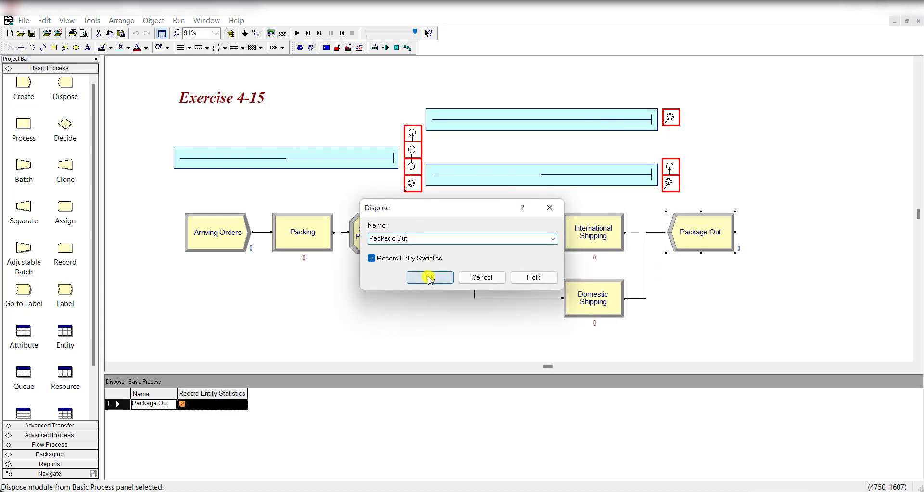
# Close the Package Out dispose settings, which record entity statistics
pyautogui.click(429, 277)
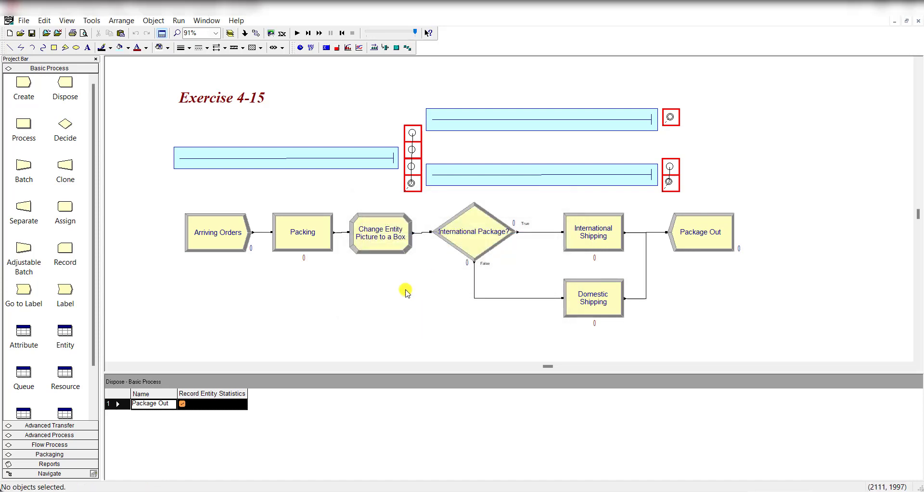
pyautogui.moveTo(23, 332)
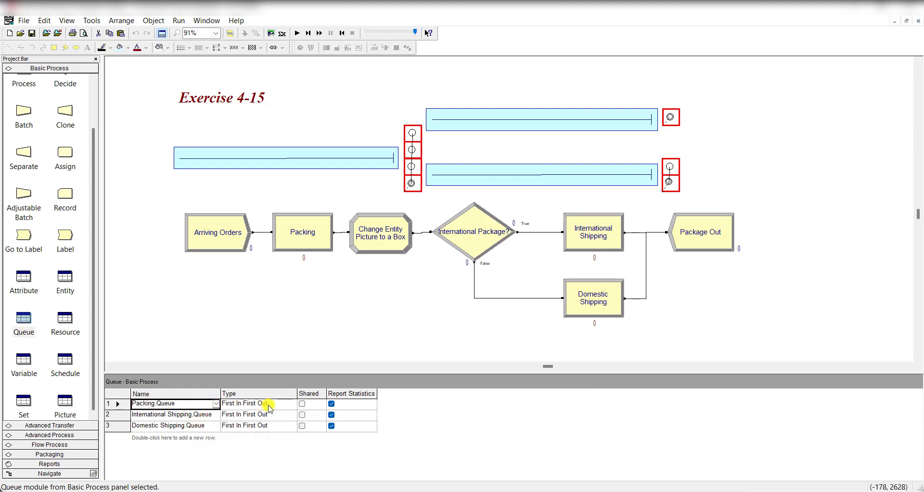
# Set Packers, International Shipper and Domestic Shipper to the Wait schedule rule in the Resource table
pyautogui.click(65, 317)
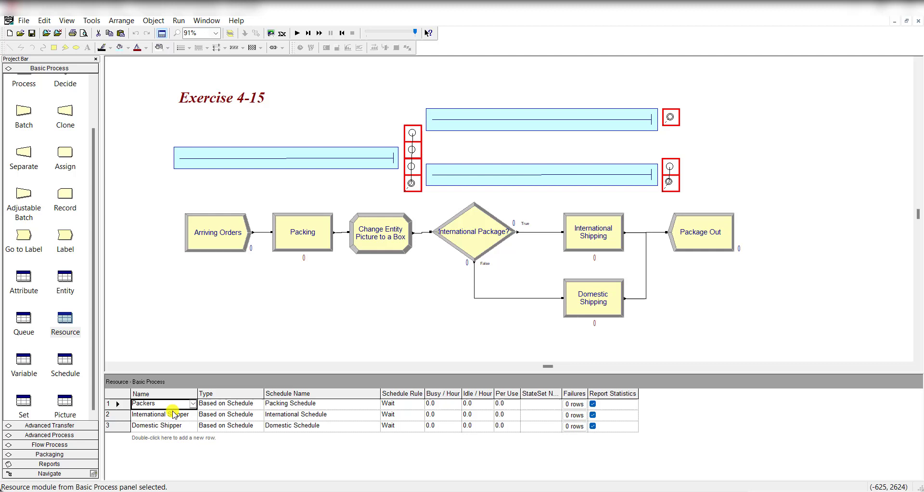
pyautogui.click(229, 403)
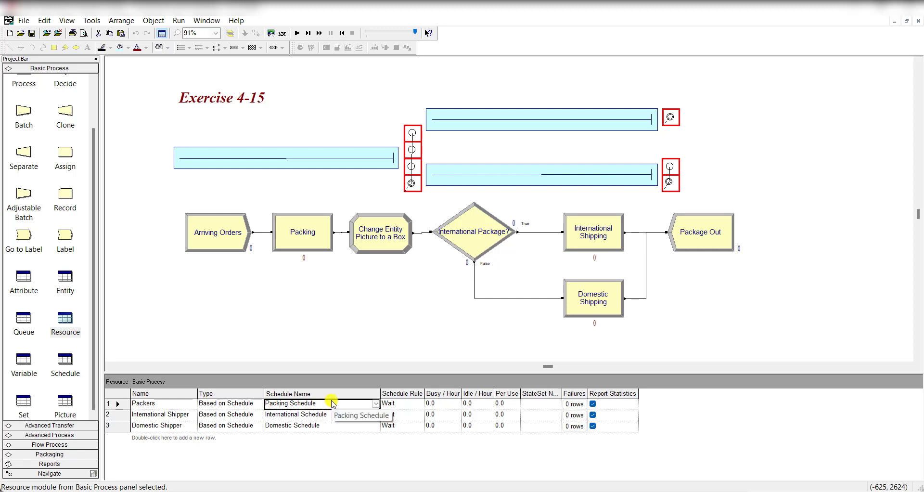
pyautogui.click(329, 425)
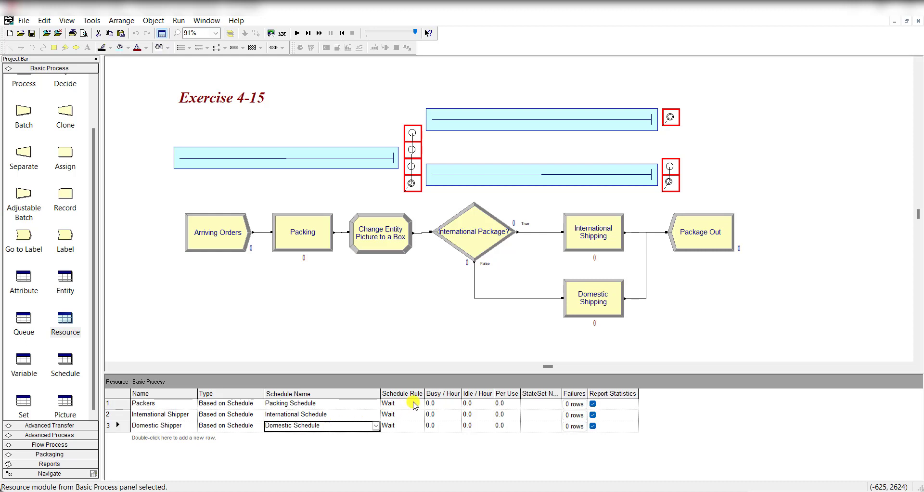
pyautogui.click(402, 414)
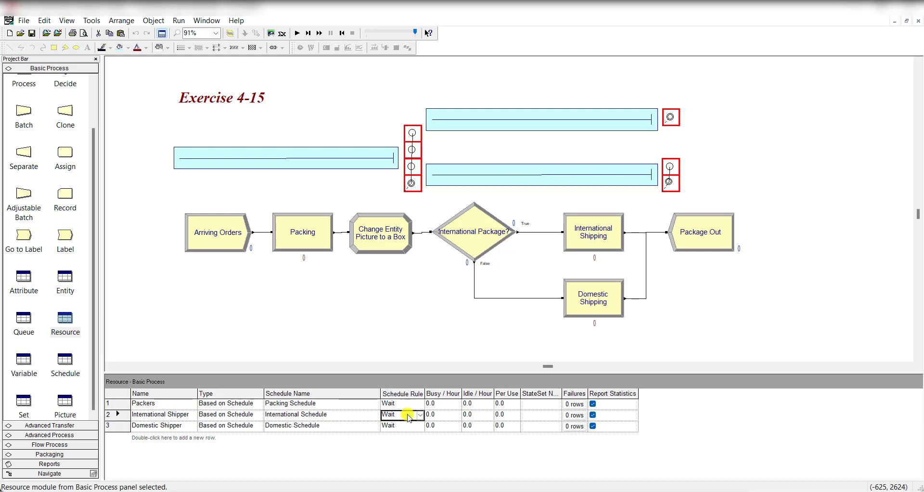
pyautogui.click(401, 424)
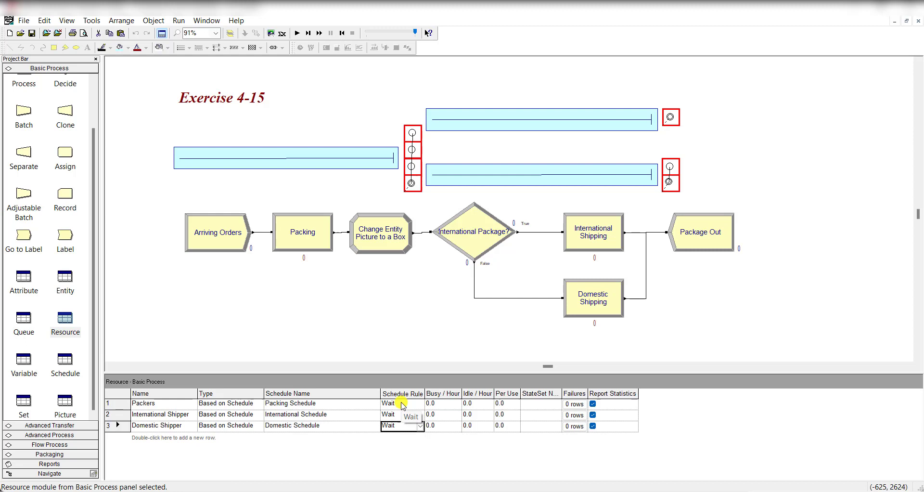
pyautogui.click(64, 361)
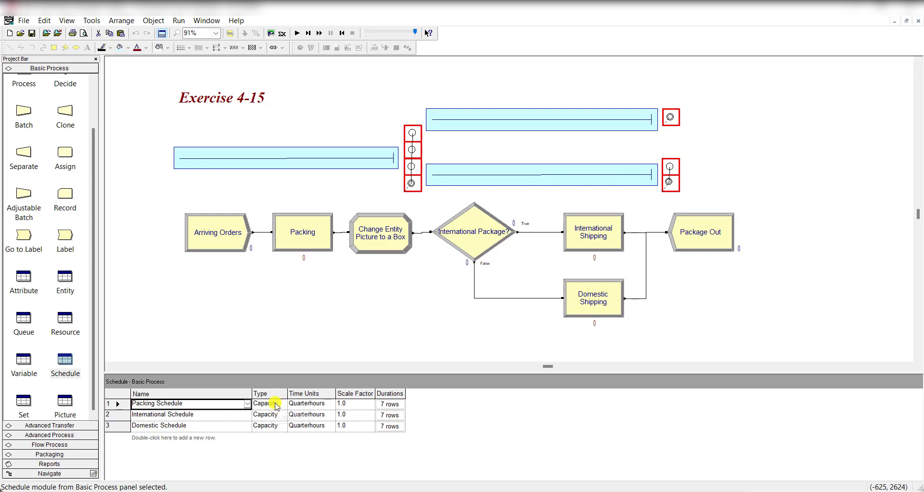
pyautogui.click(390, 403)
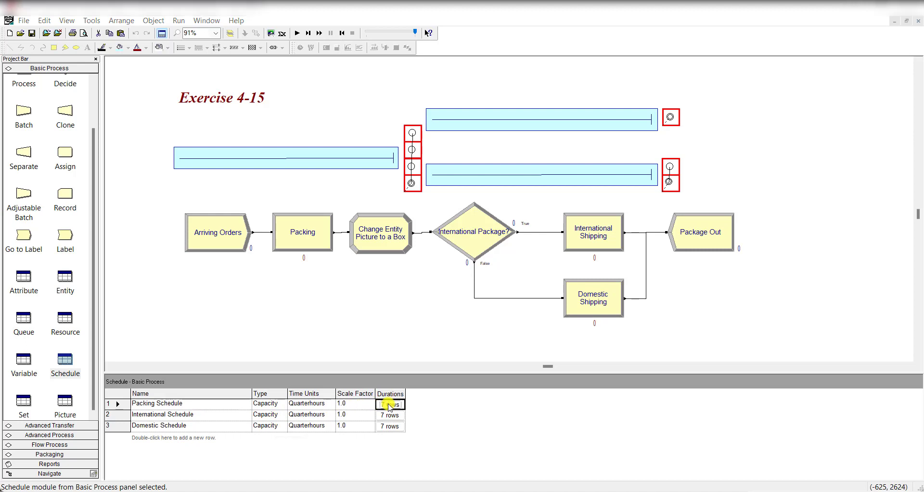
pyautogui.click(389, 404)
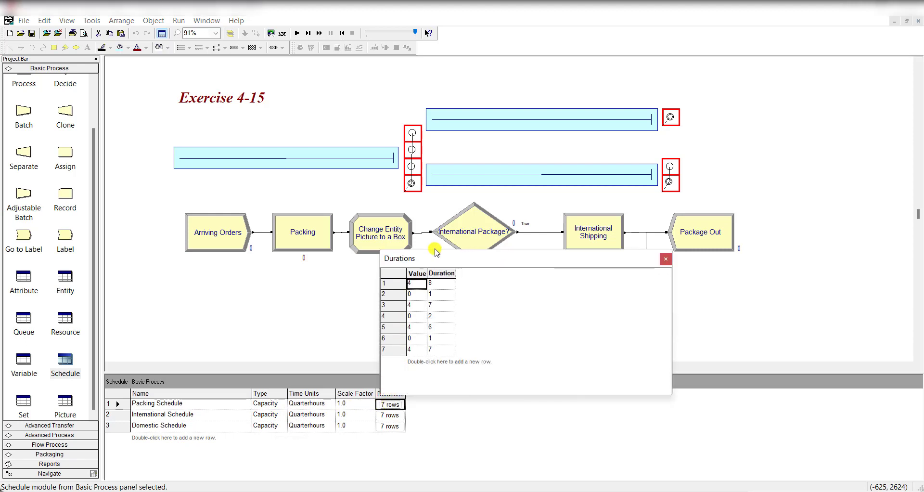
pyautogui.click(437, 283)
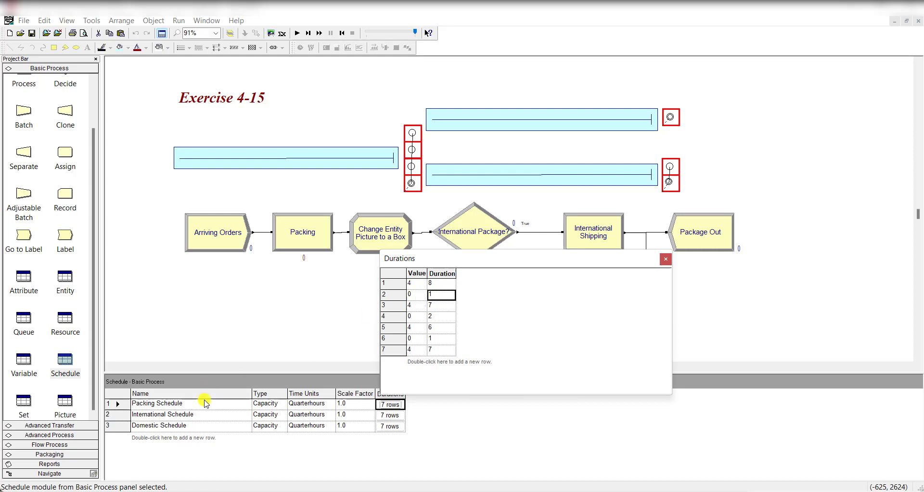
pyautogui.click(438, 293)
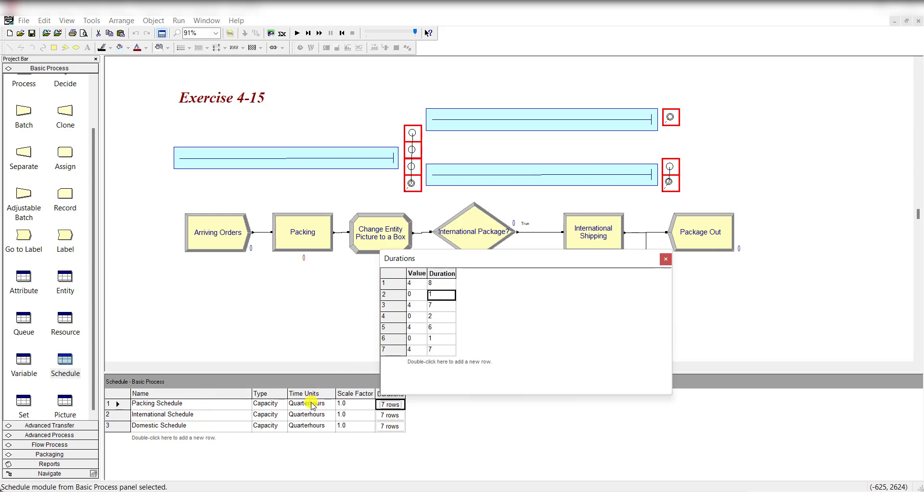
pyautogui.moveTo(317, 409)
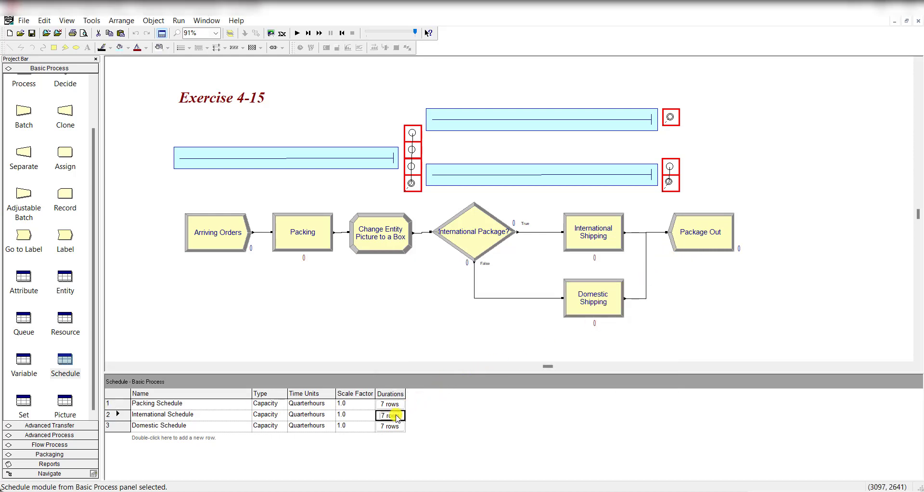
pyautogui.doubleClick(389, 414)
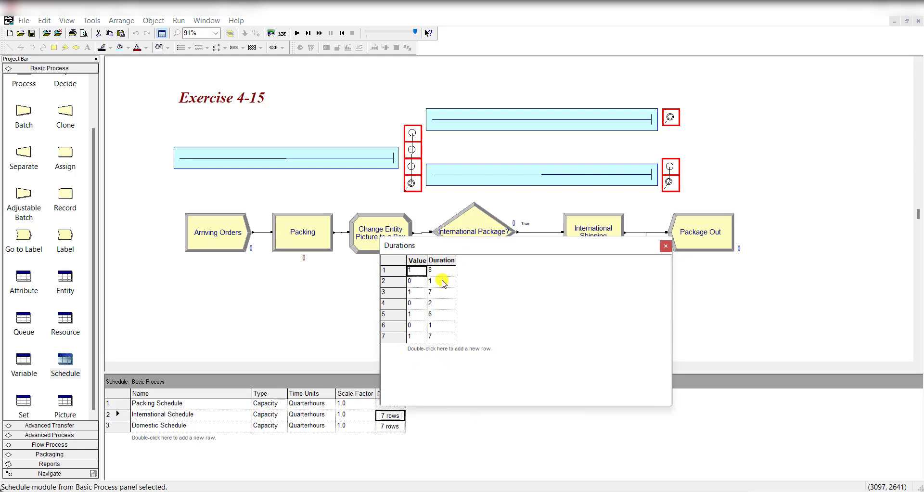
pyautogui.click(412, 281)
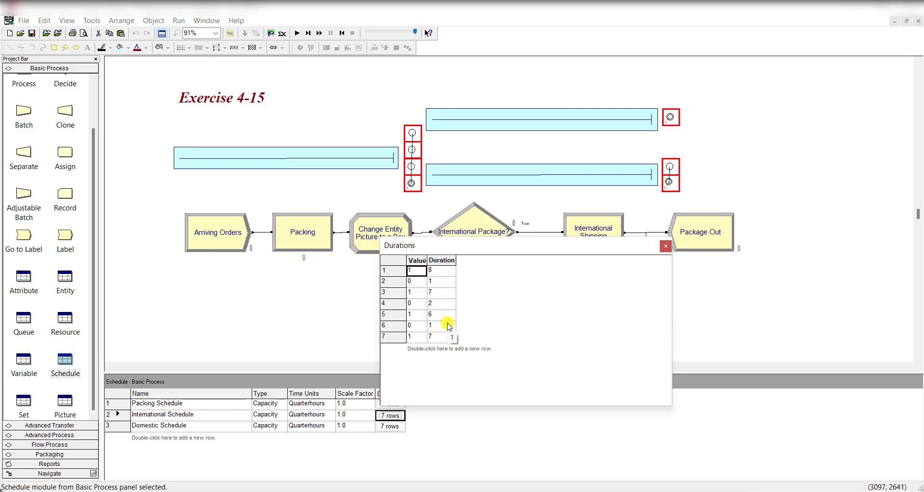
pyautogui.moveTo(335, 390)
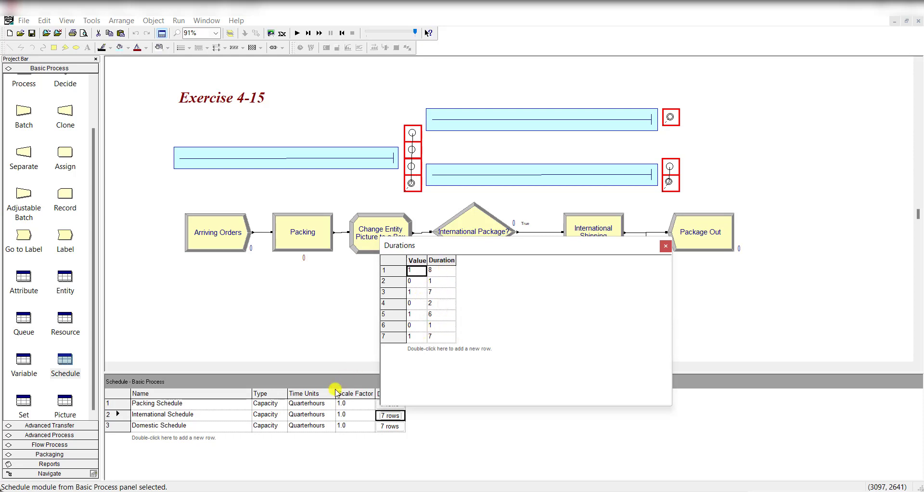
pyautogui.moveTo(331, 406)
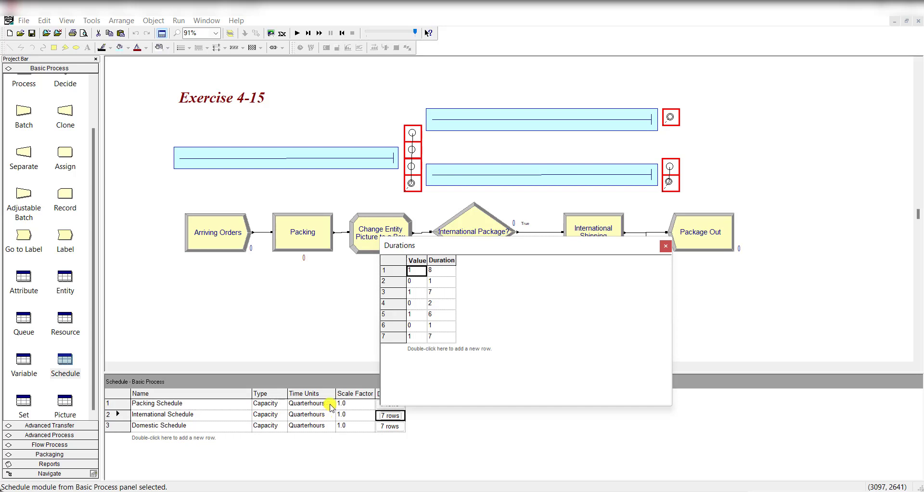
pyautogui.click(665, 246)
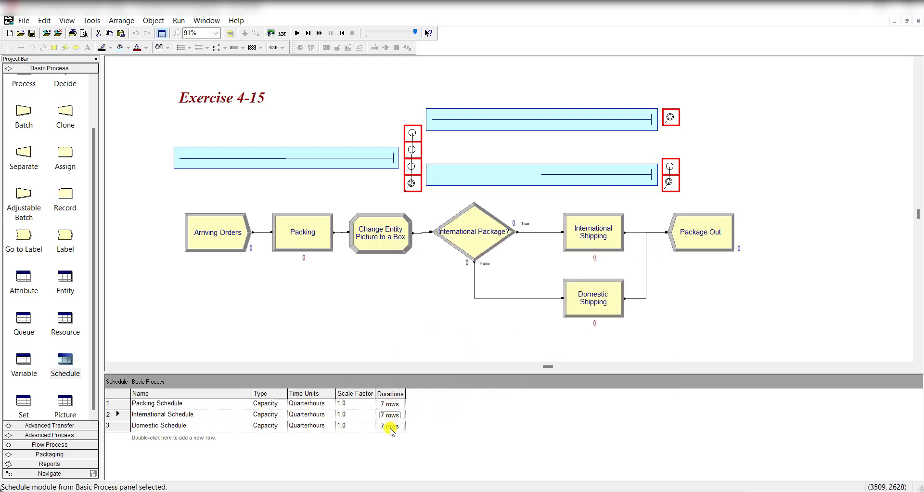
pyautogui.click(389, 426)
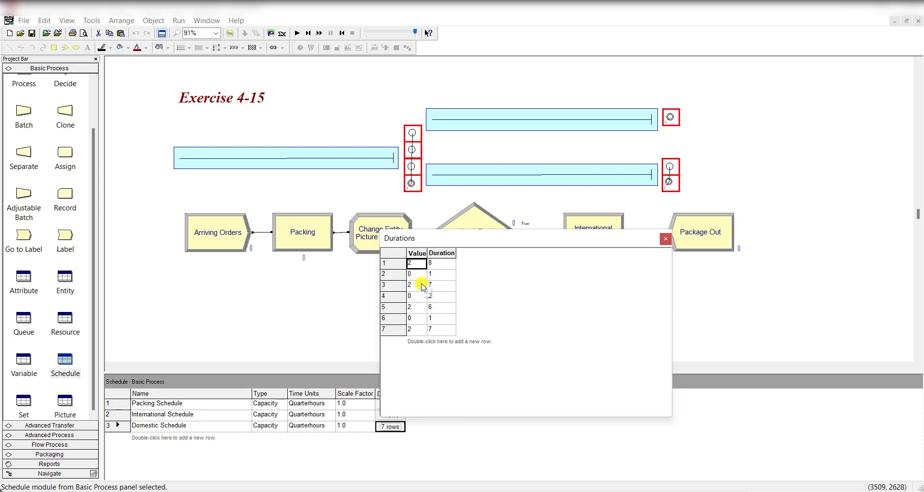
pyautogui.click(415, 274)
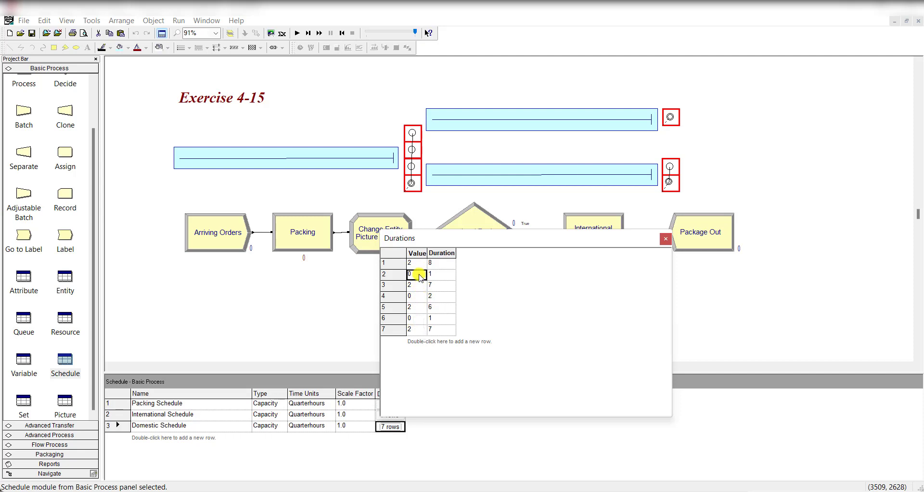
pyautogui.click(416, 317)
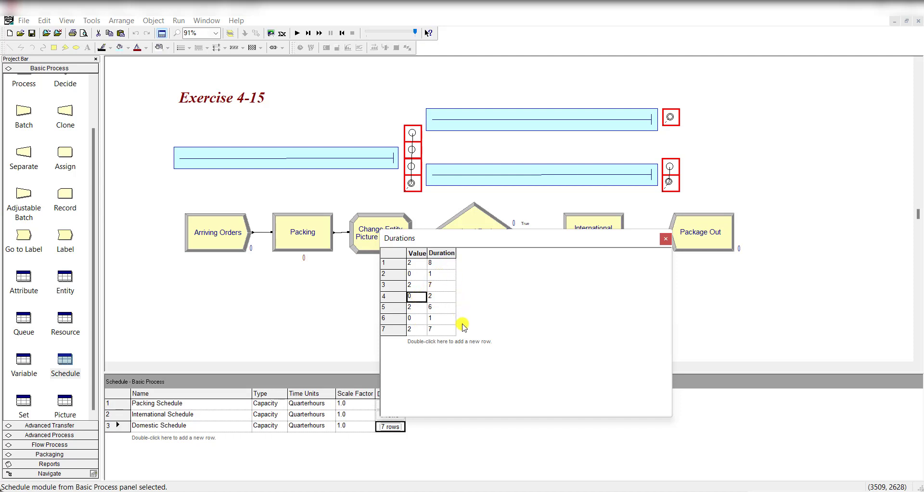
pyautogui.click(664, 238)
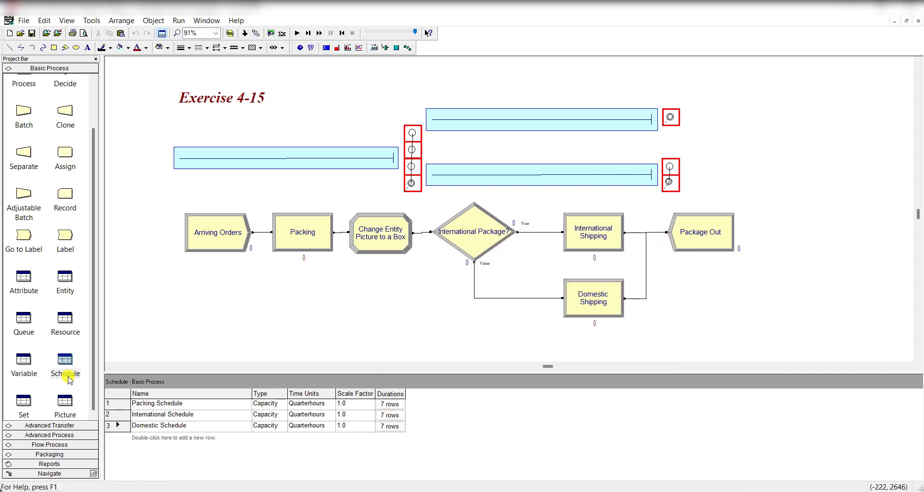
# Set Run Setup to 1 replication of 10 days at 24 hours per day, base units minutes
pyautogui.click(179, 20)
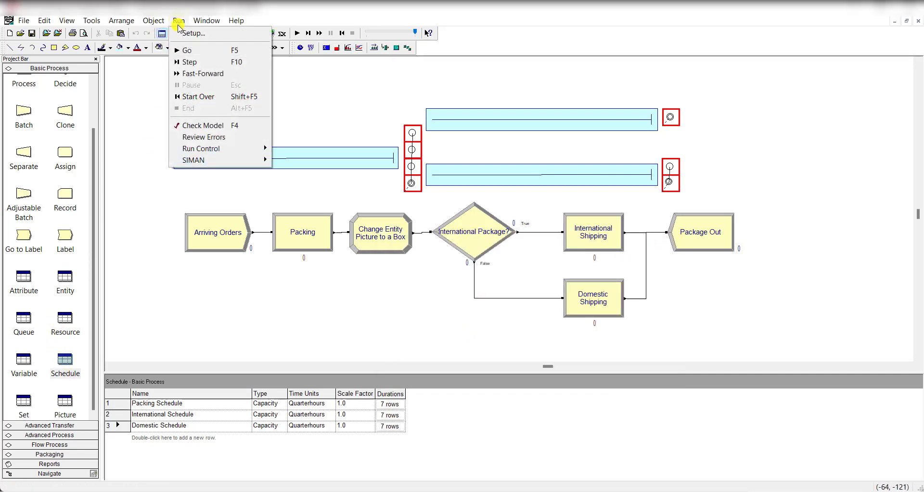
pyautogui.click(193, 33)
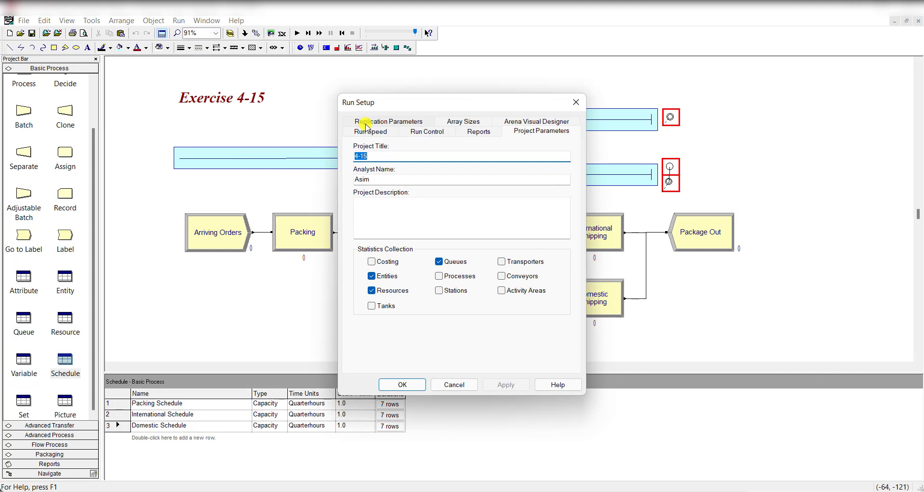
pyautogui.click(388, 120)
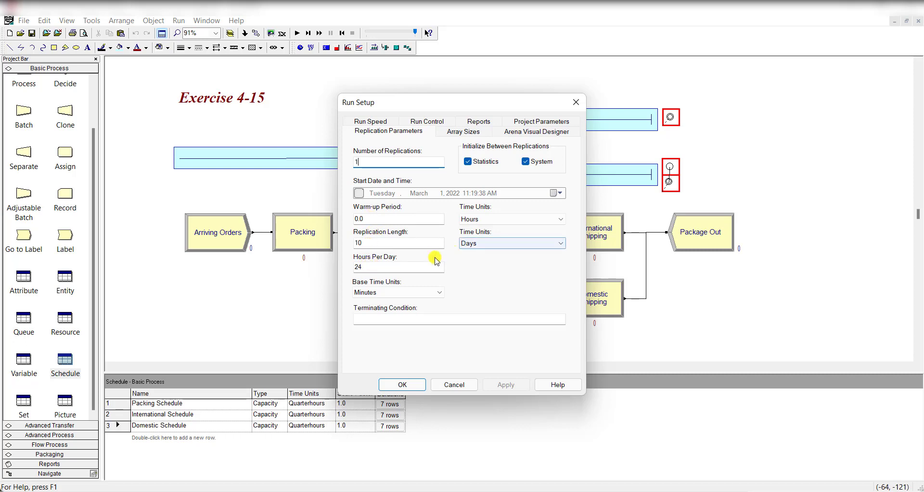
pyautogui.click(377, 266)
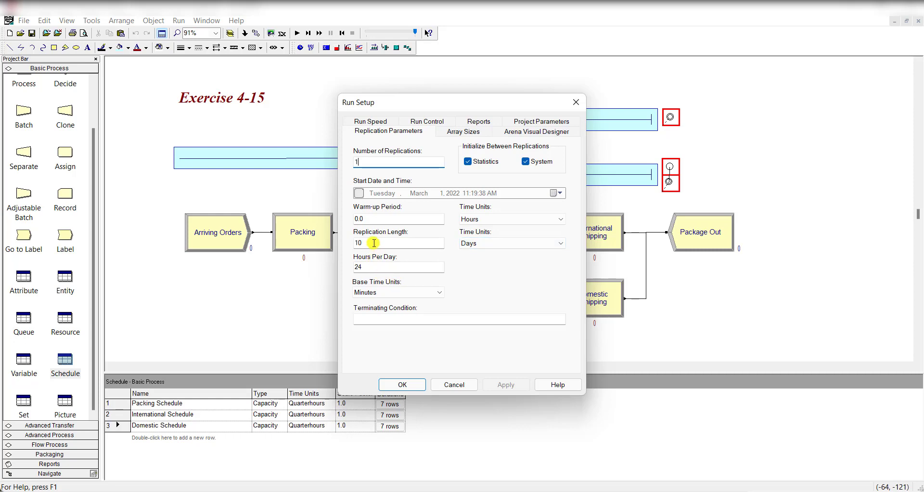
pyautogui.moveTo(420, 375)
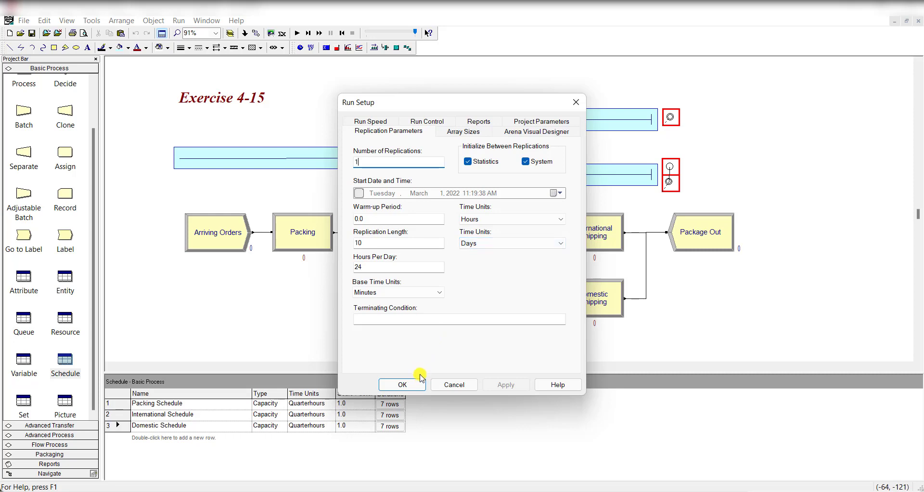
pyautogui.click(402, 384)
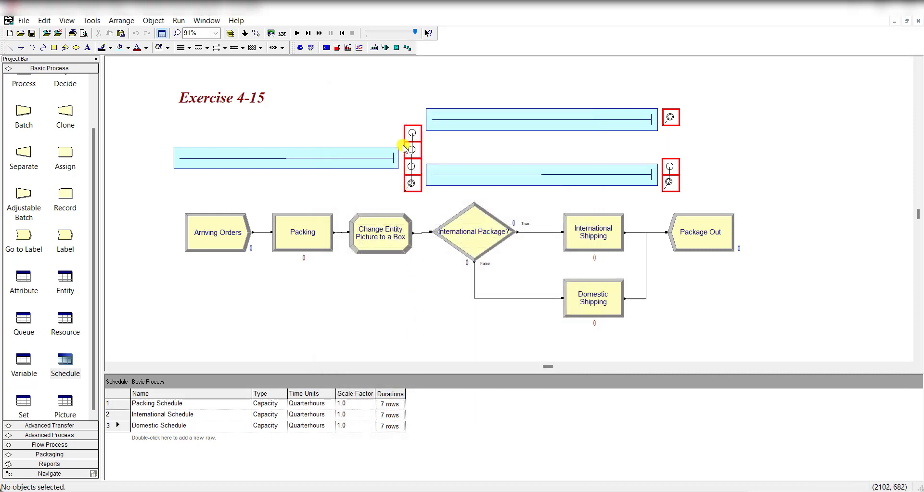
pyautogui.click(284, 157)
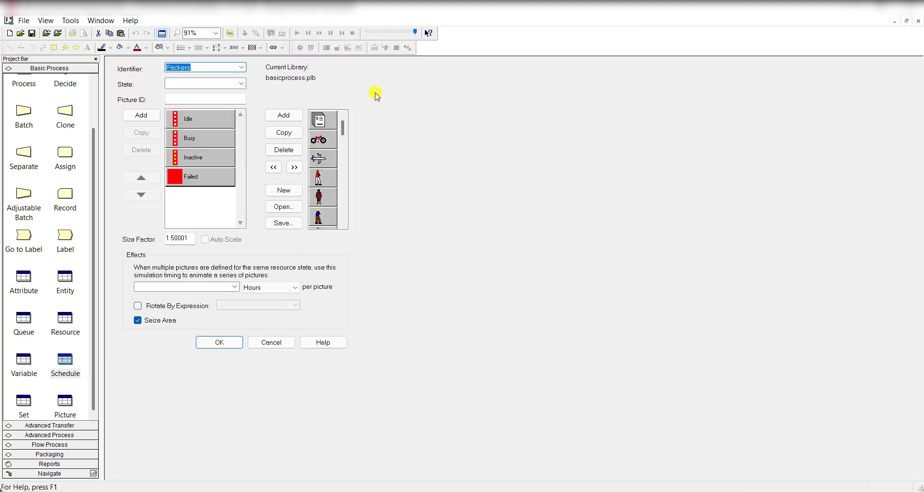
pyautogui.click(200, 118)
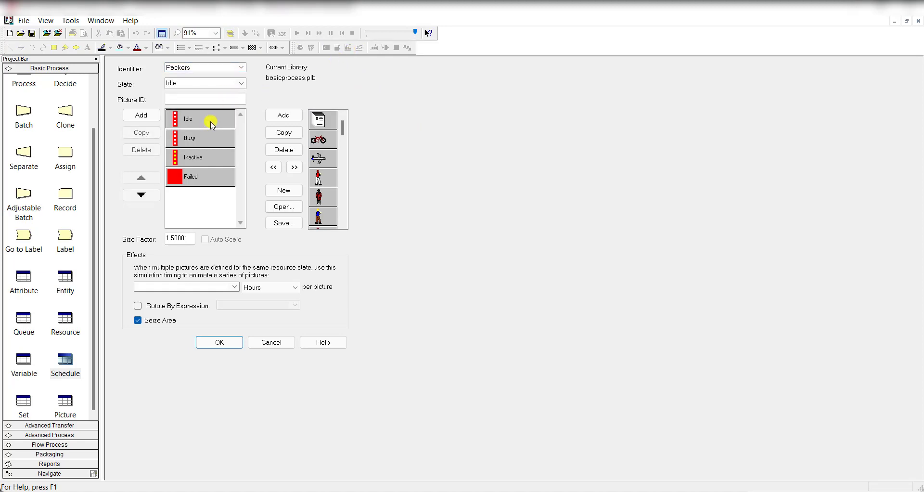
pyautogui.click(191, 176)
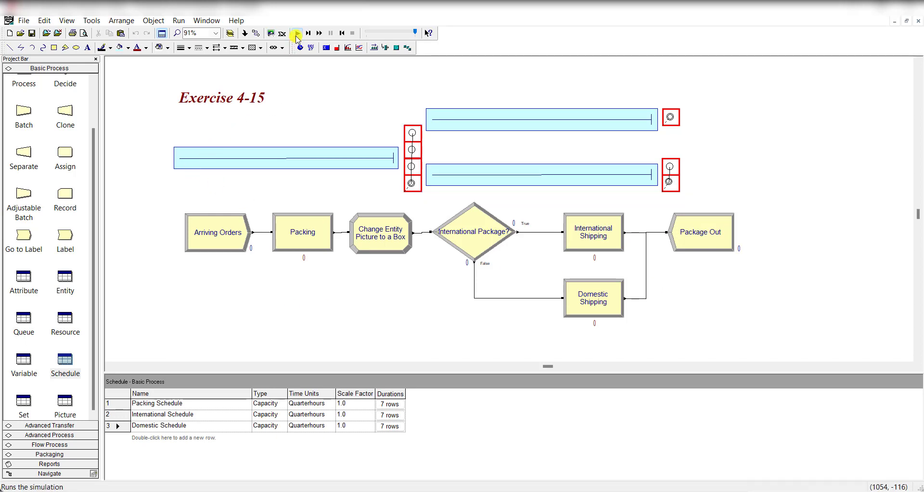
# Start the simulation run so packages animate through the packing and shipping queues
pyautogui.click(299, 33)
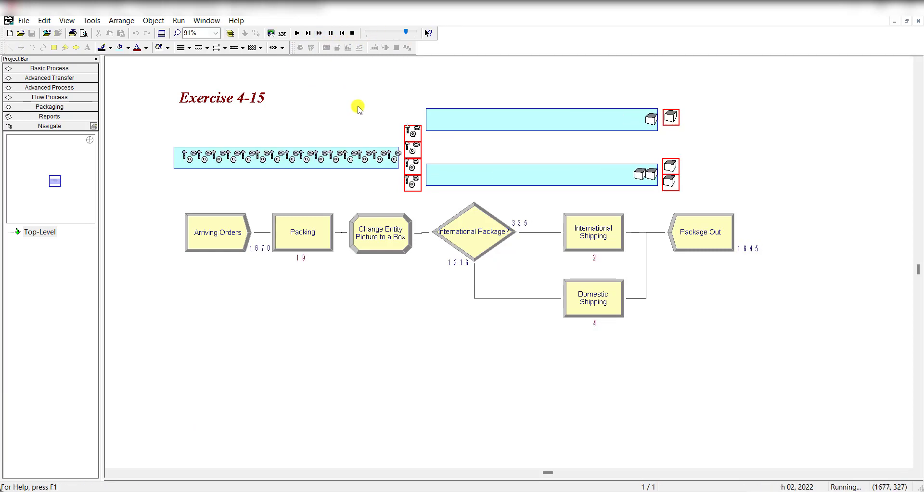
pyautogui.moveTo(389, 75)
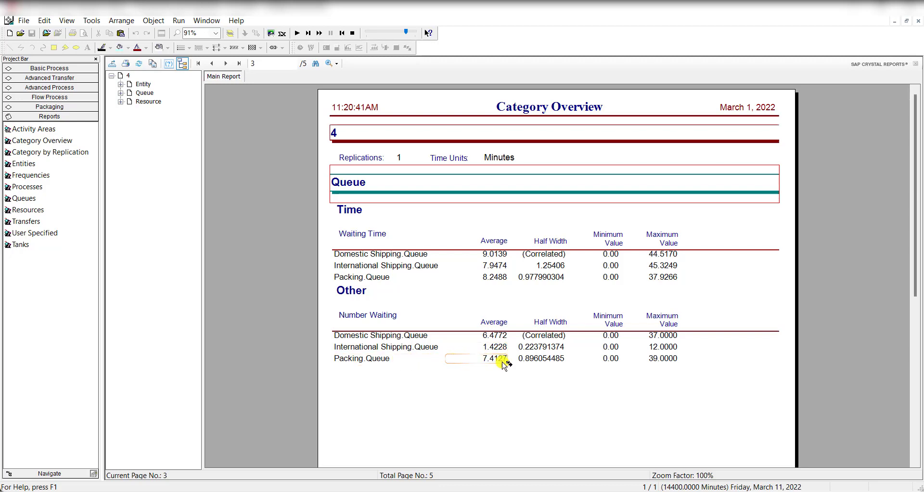
pyautogui.moveTo(664, 337)
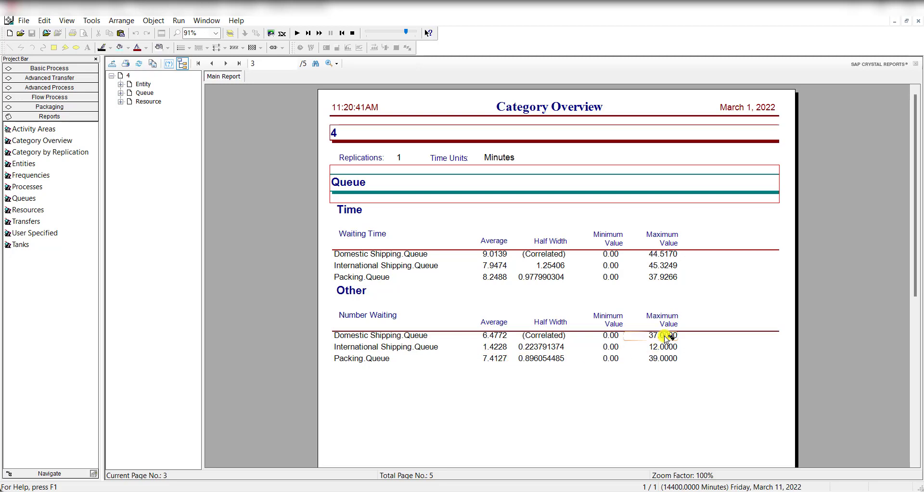
pyautogui.moveTo(668, 344)
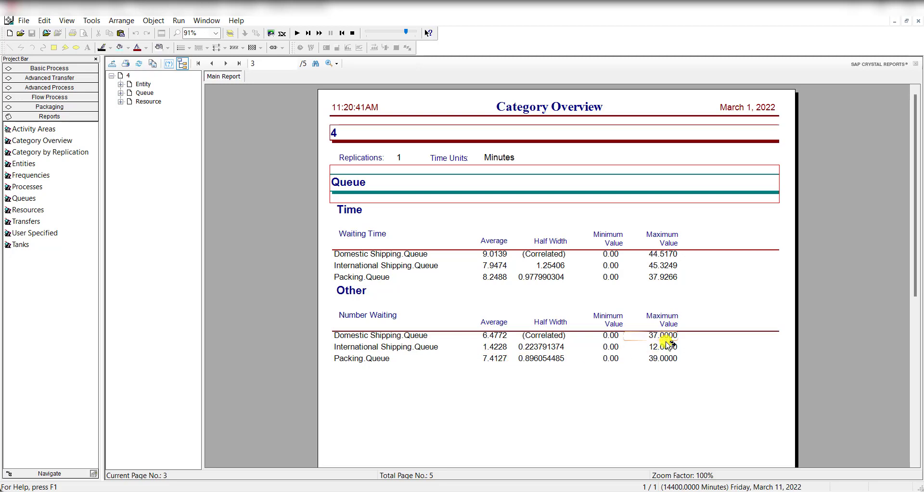